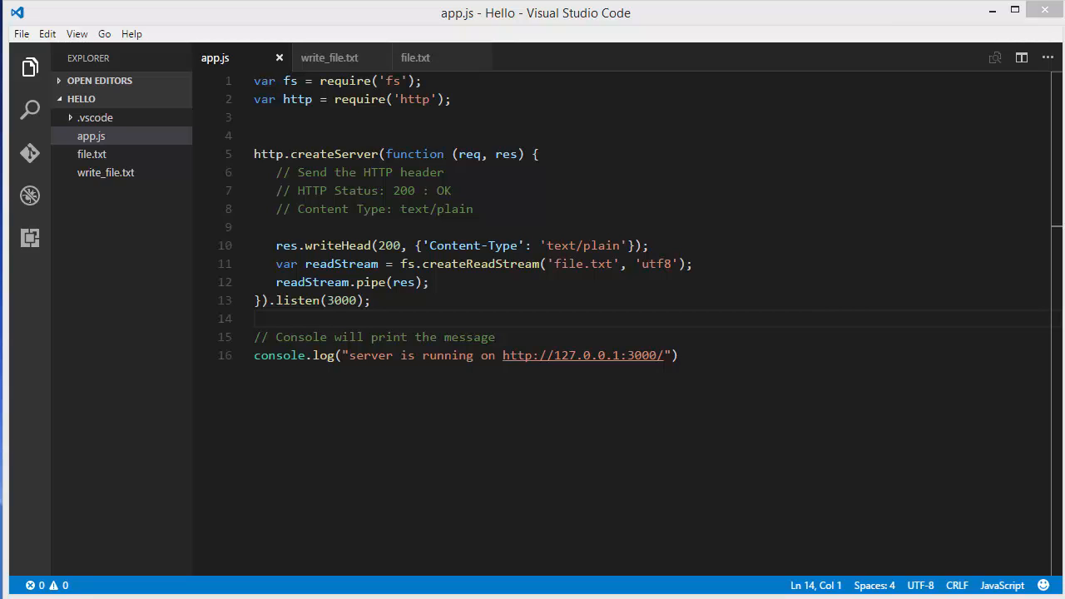
mouse_move(592, 473)
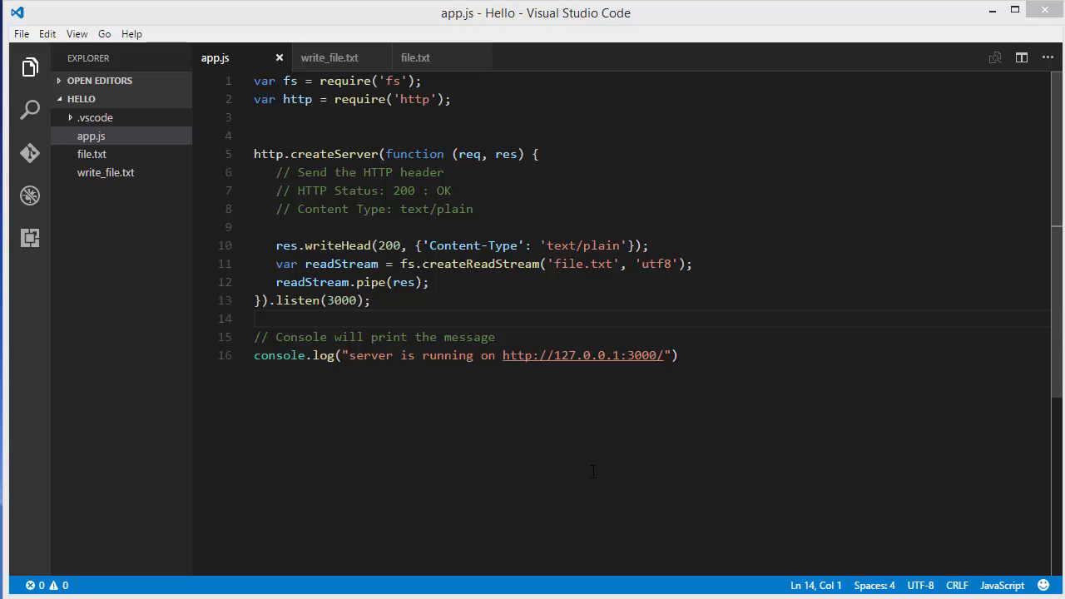
Review the file.txt stream argument and header comments in app.js
left_click(612, 263)
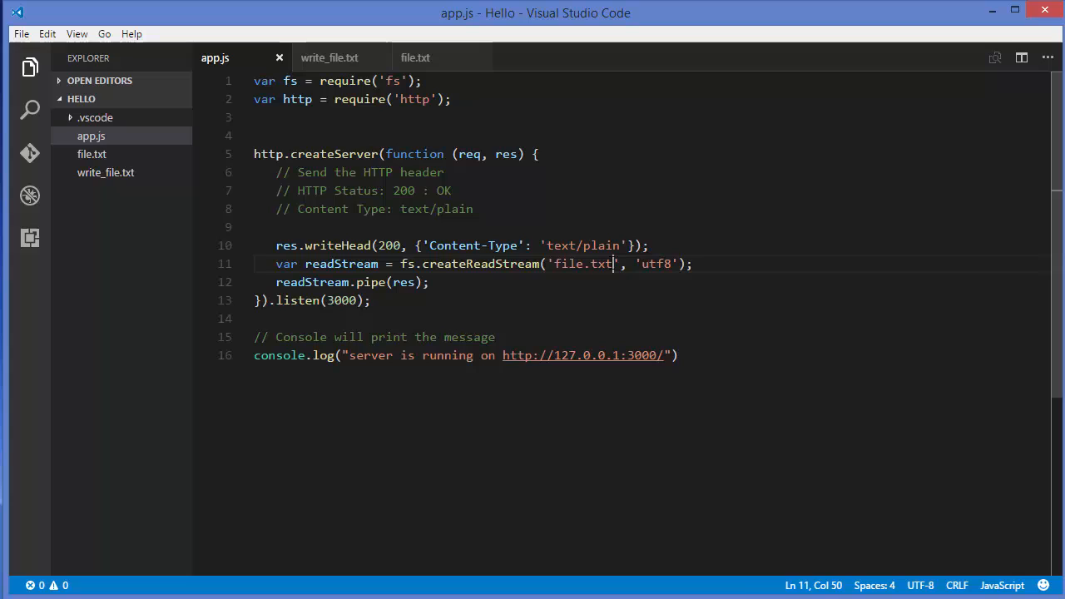
double_click(582, 263)
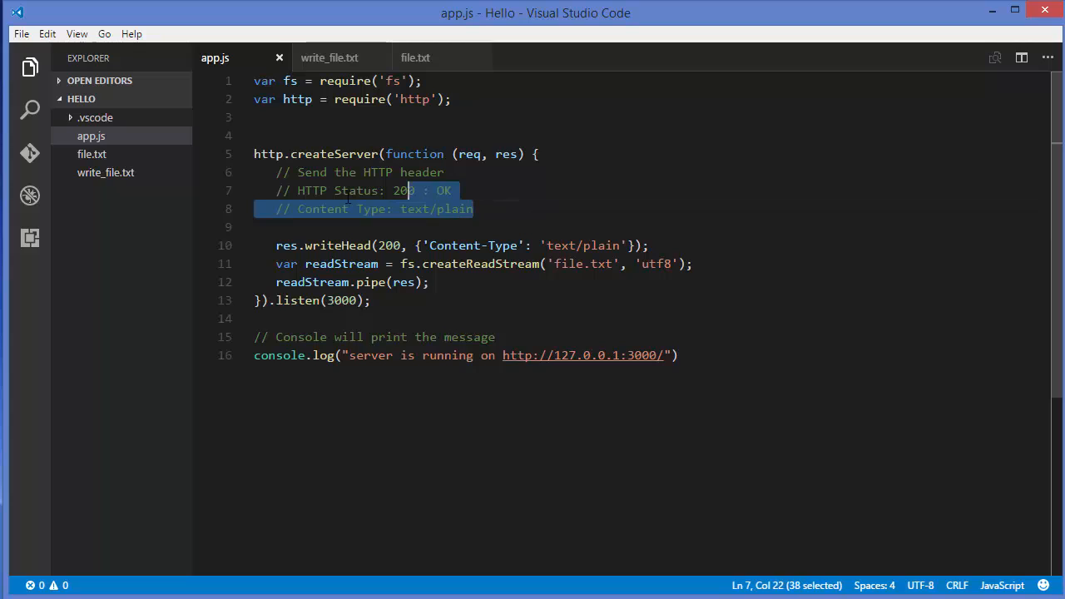
left_click(629, 190)
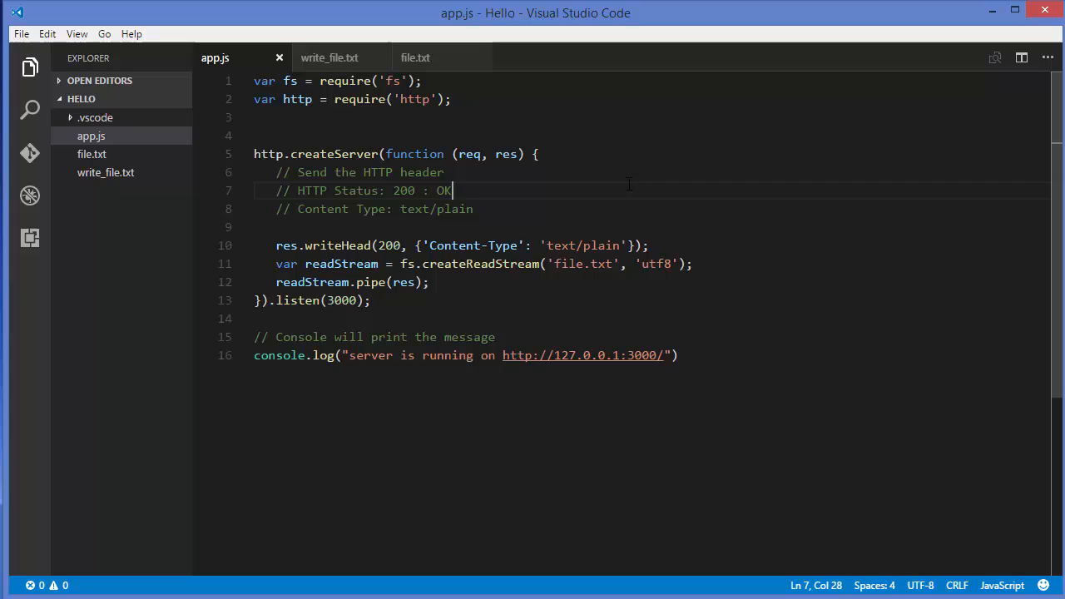
mouse_move(613, 182)
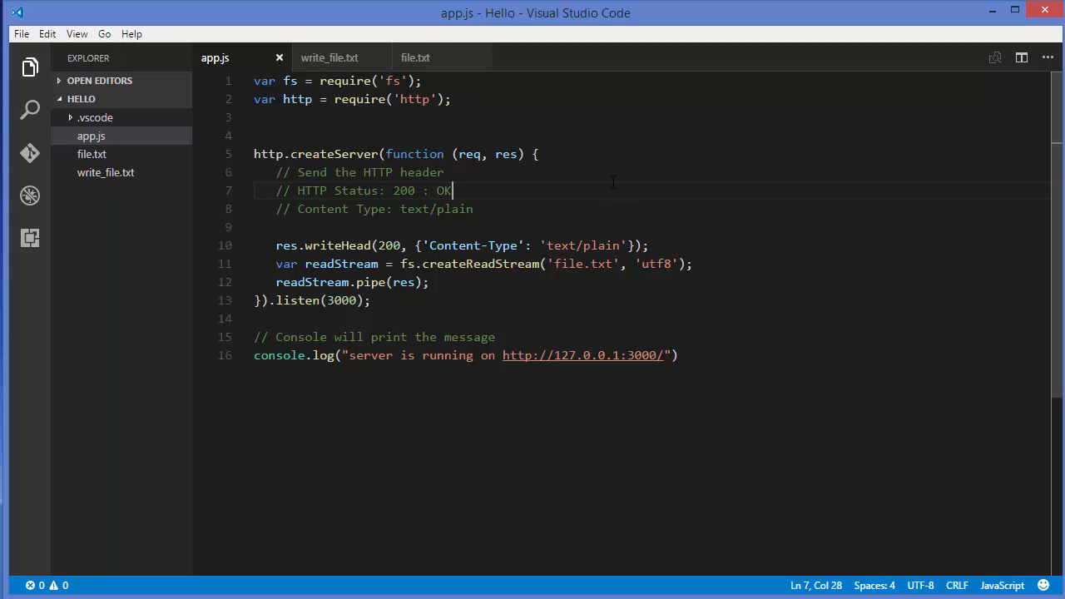
mouse_move(616, 180)
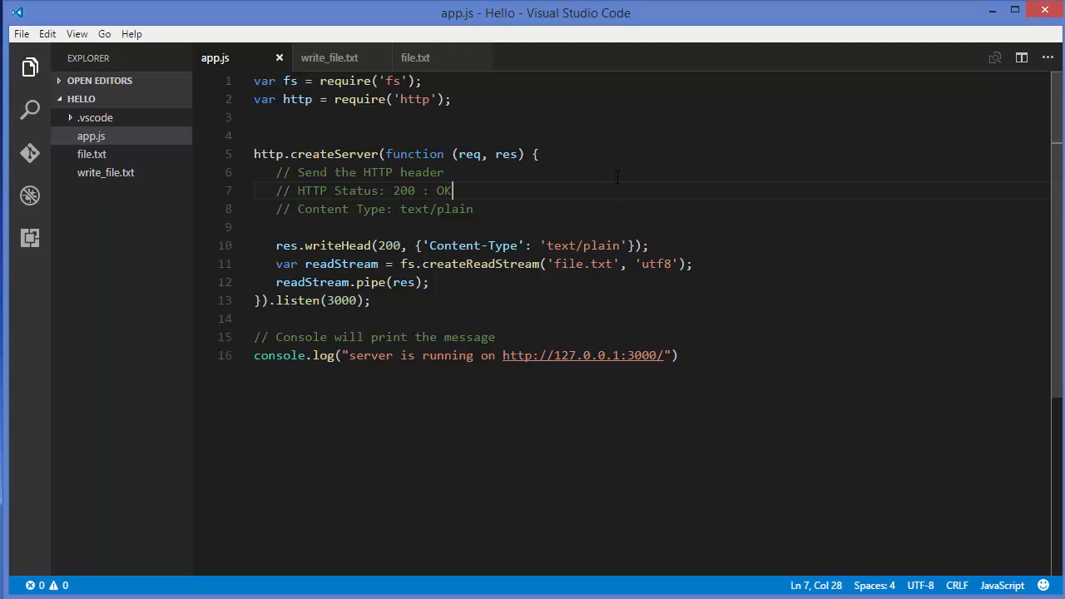
mouse_move(599, 176)
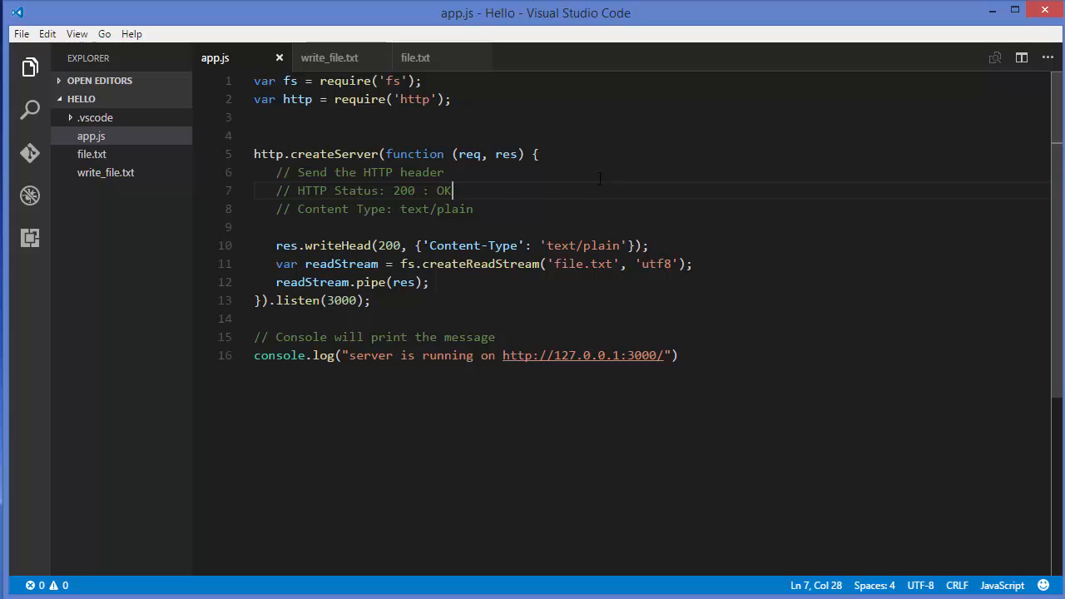
mouse_move(106, 228)
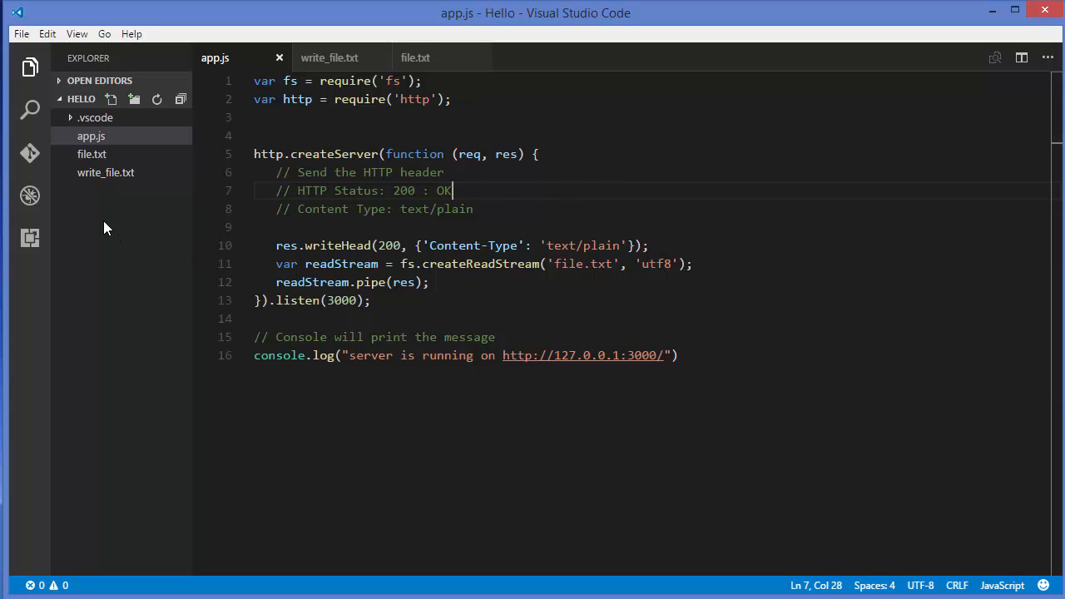
Create a new file named index.html in the Hello project via the Explorer
left_click(110, 100)
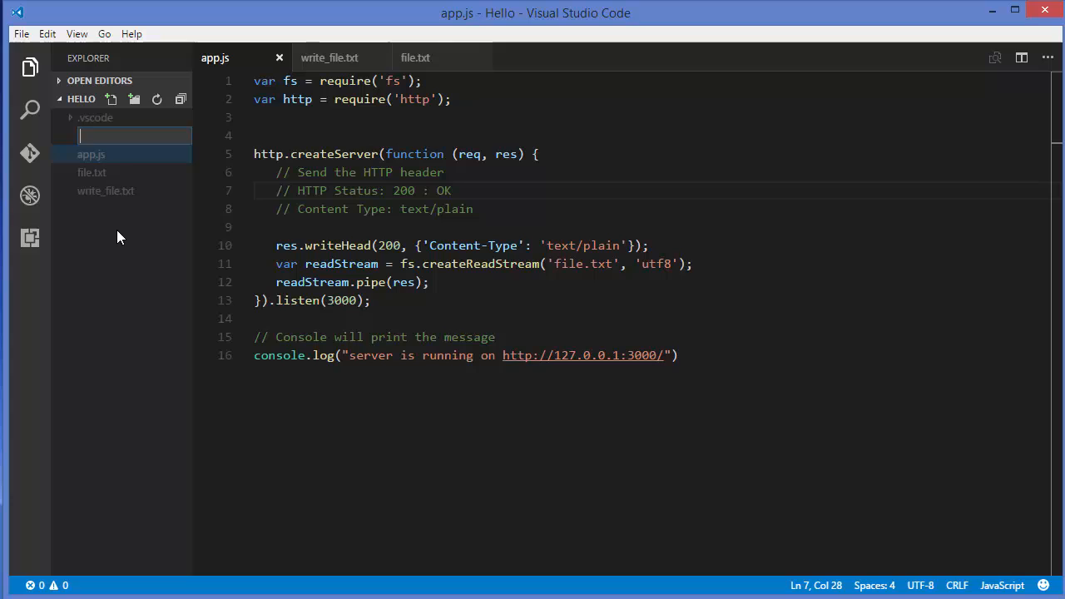
type("index.")
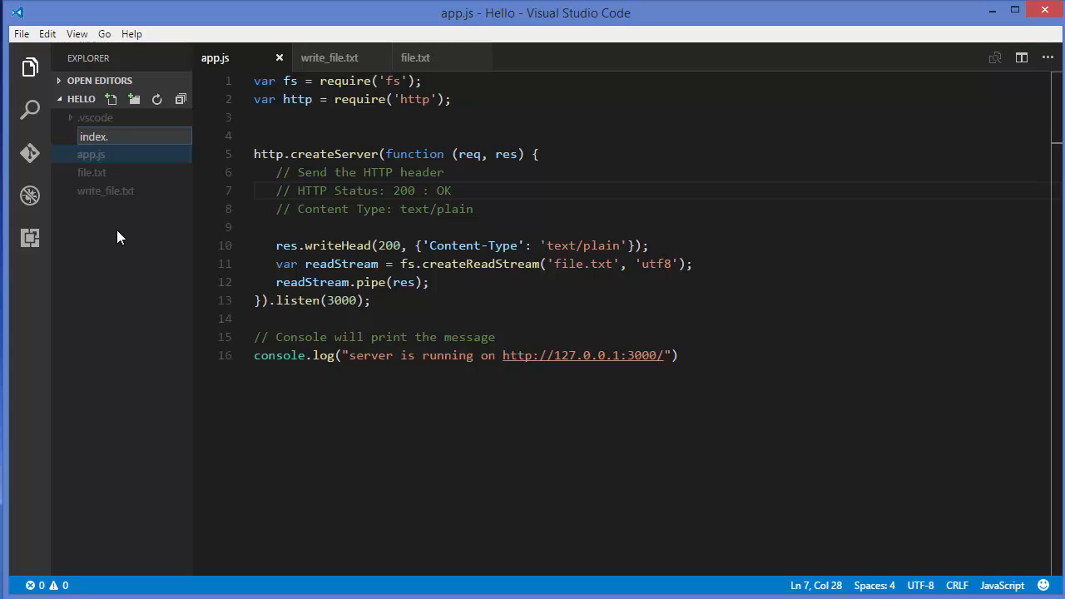
type("ht")
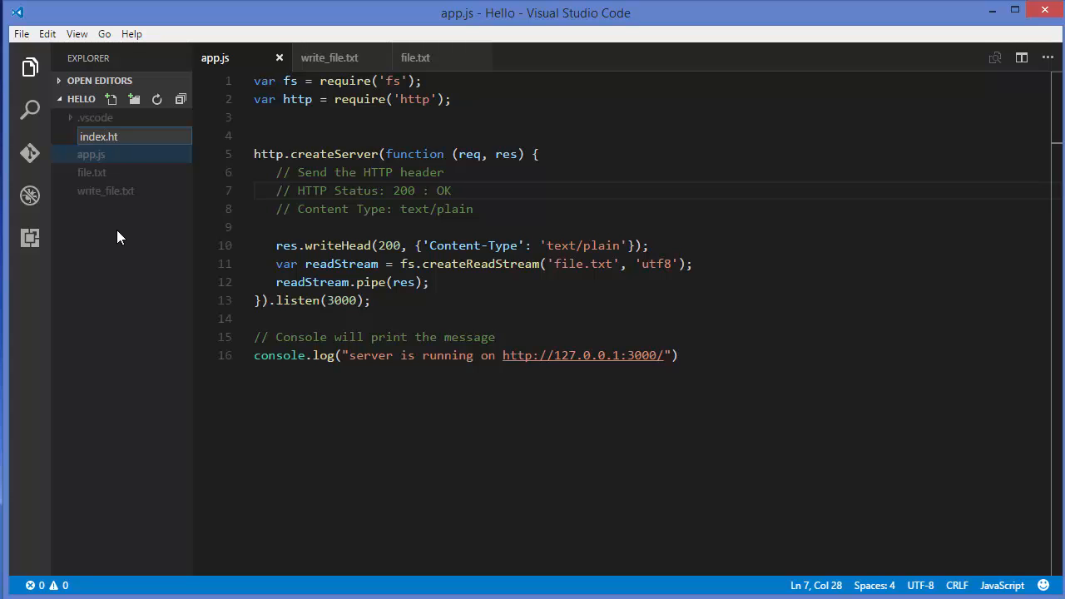
type("ml")
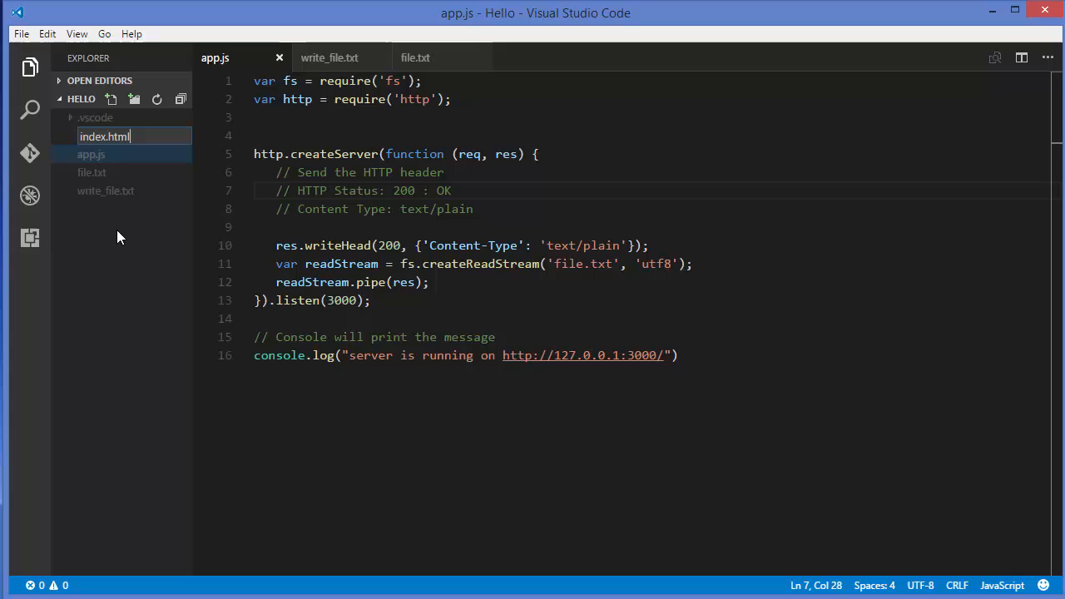
key("Return")
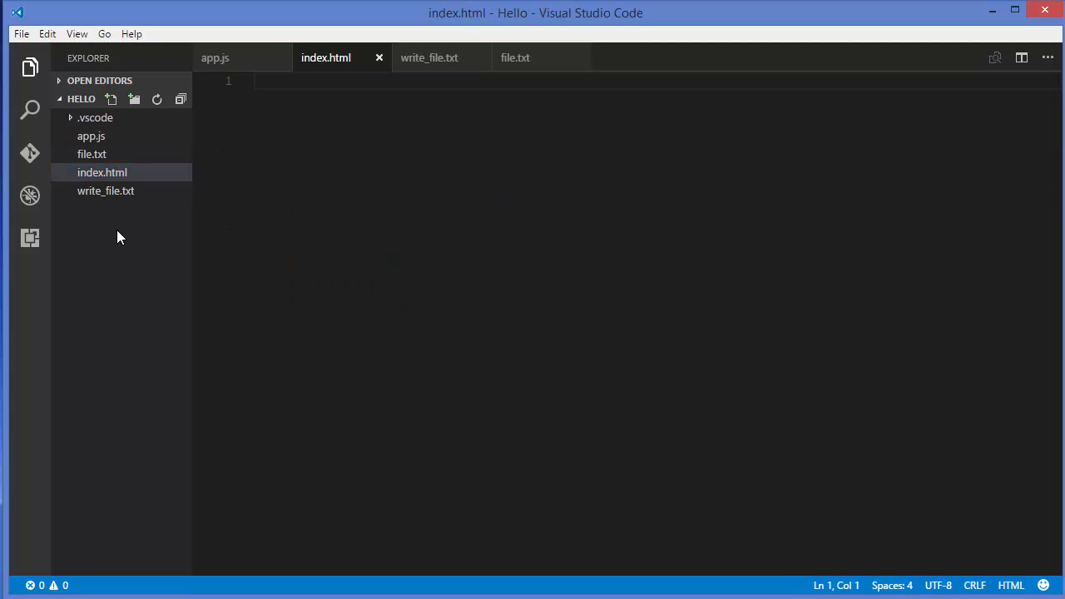
mouse_move(274, 180)
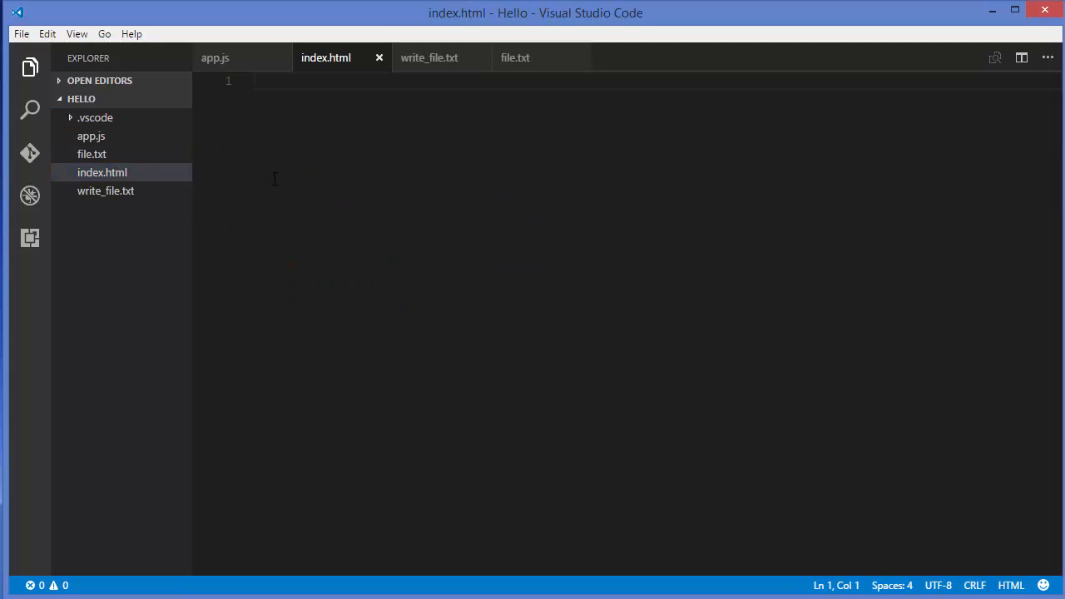
Write an <html> element containing empty <head> and <body> tags using Emmet completion, starting an h1
type("<")
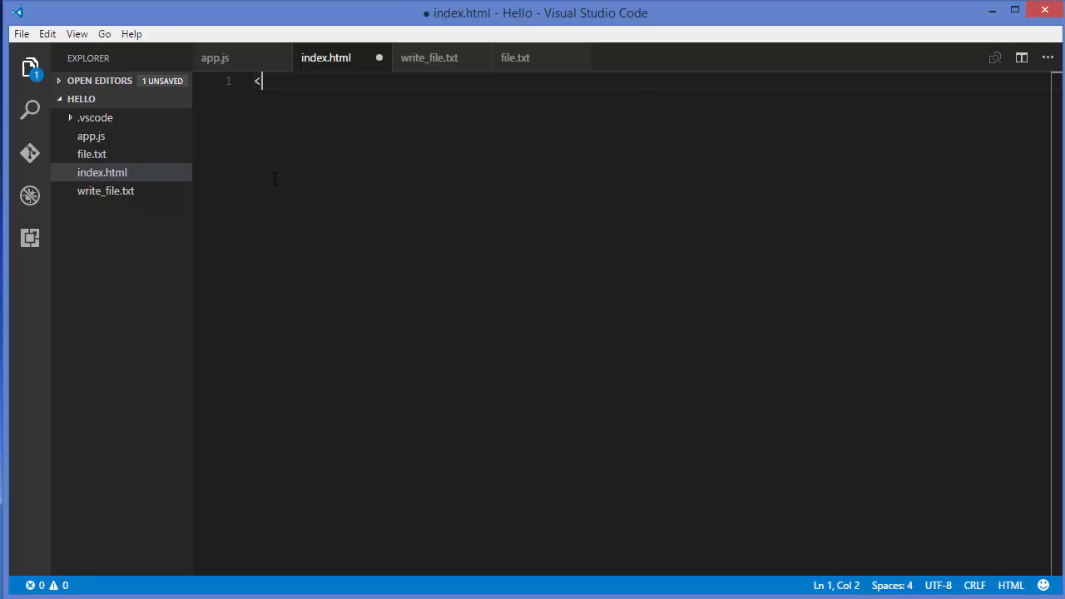
type("html></html>")
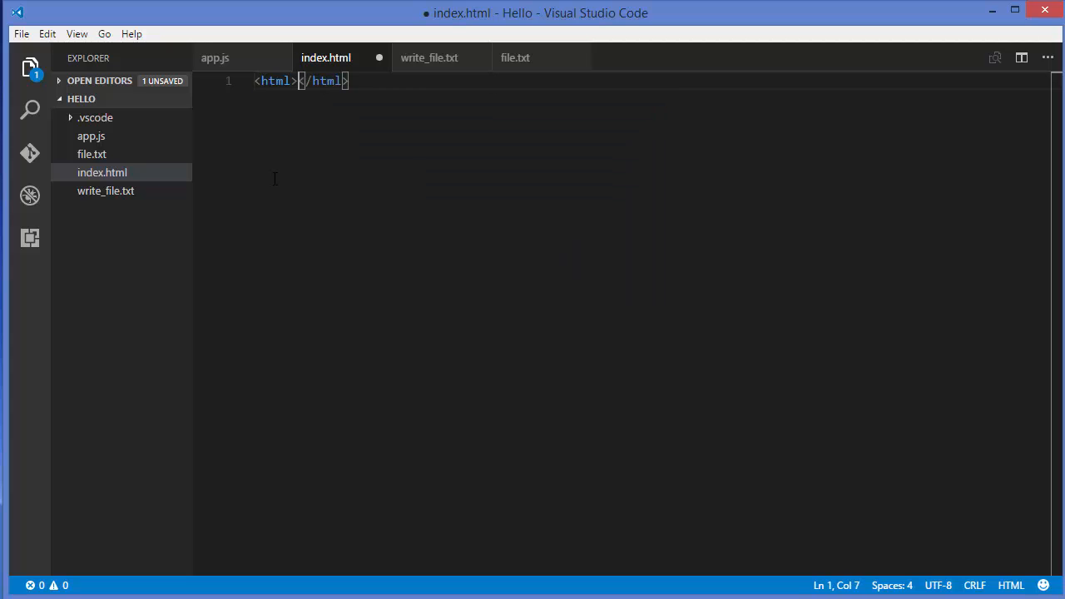
key("Return")
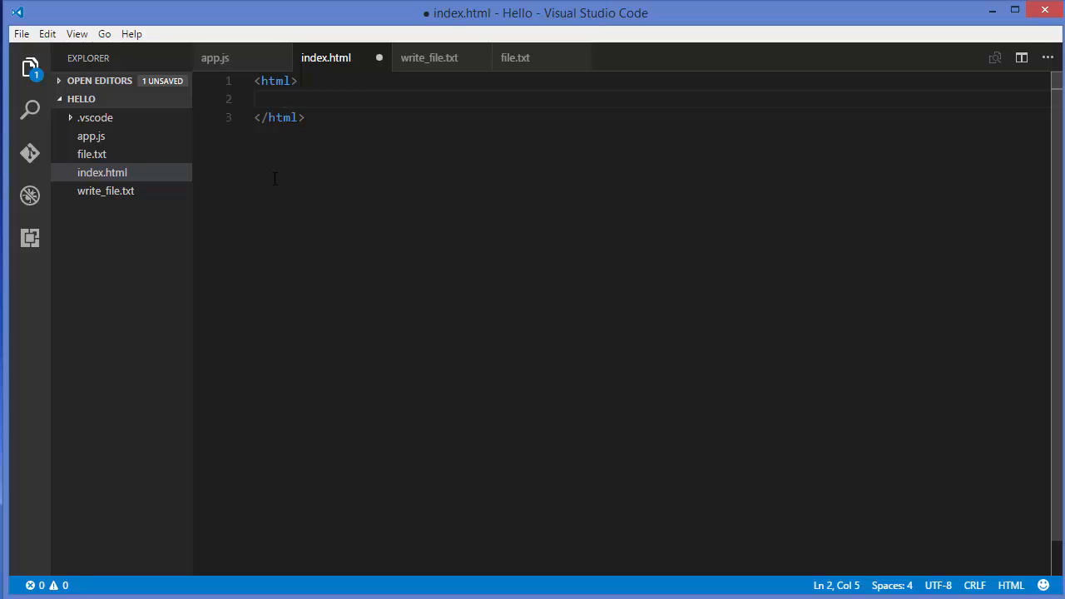
type("<head></head>")
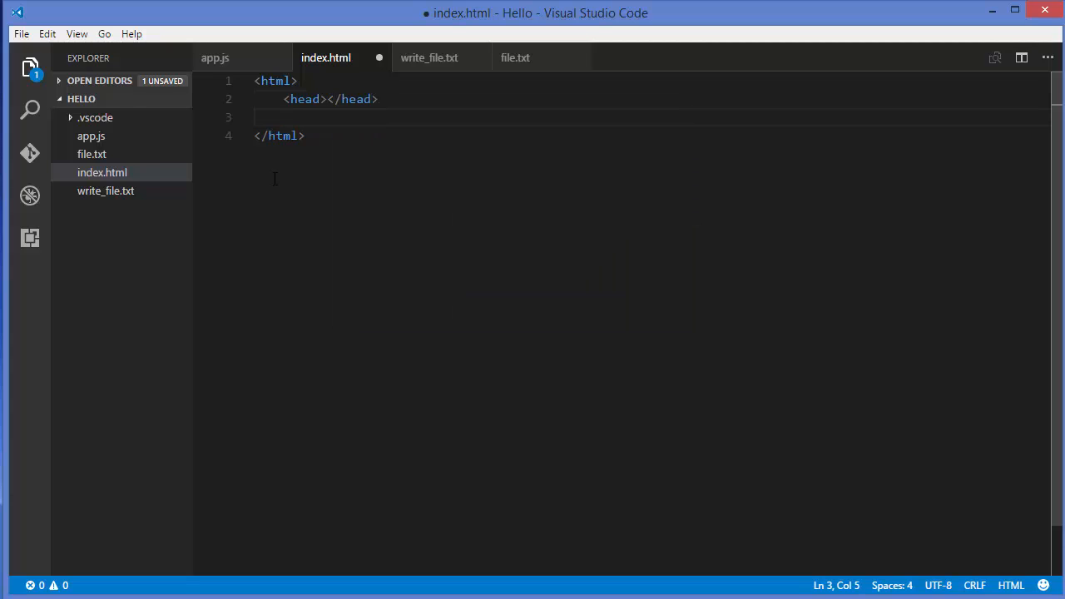
type("<body></body>")
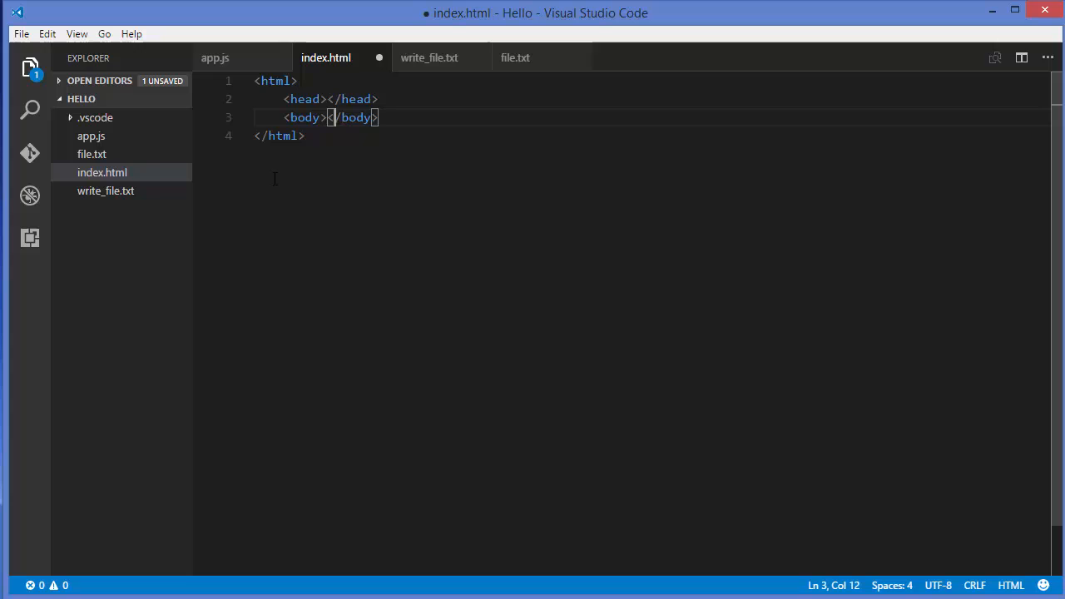
key("Left")
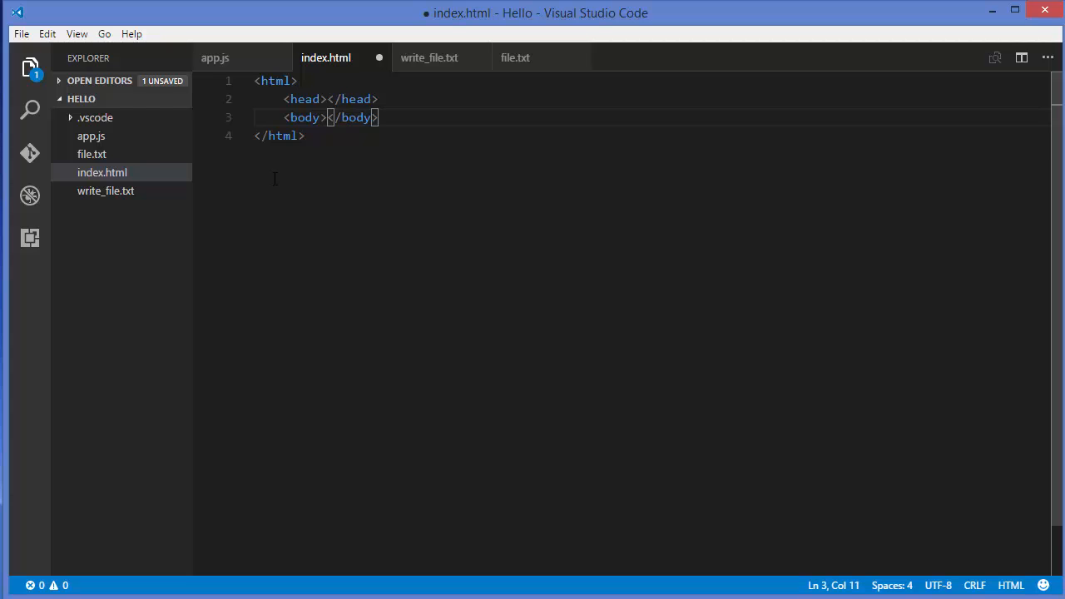
type("<h1")
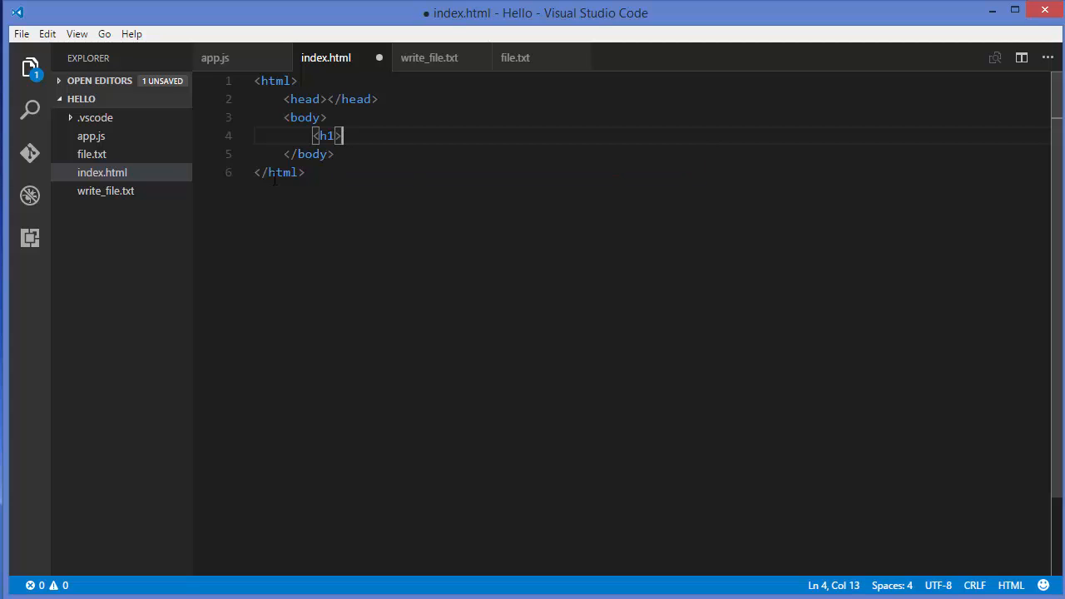
Fill the h1 with "Our first node js html page" and save index.html
type(">")
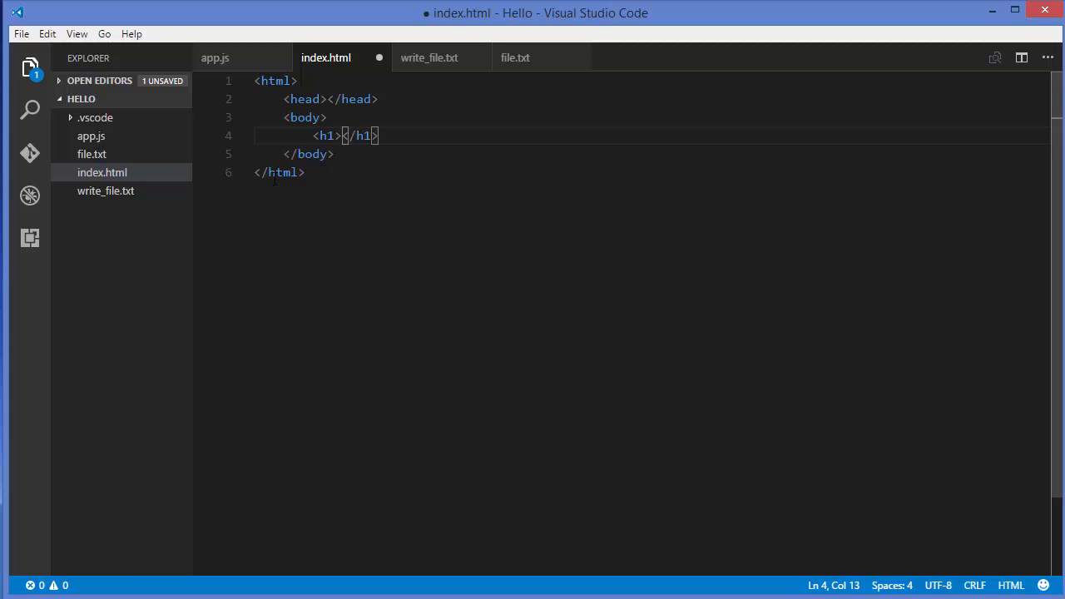
type("0")
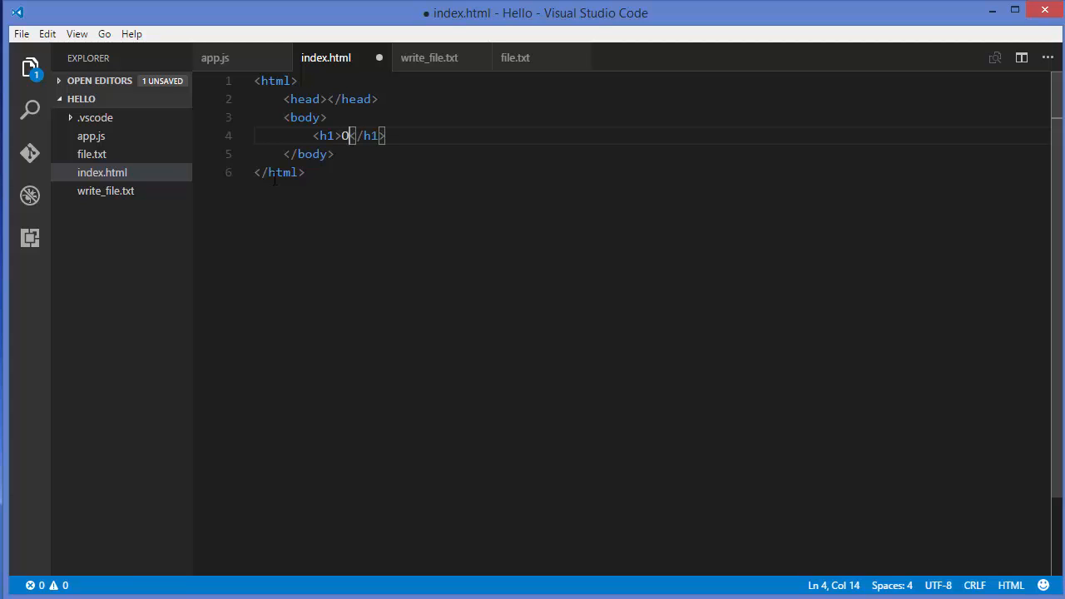
type("Our firs")
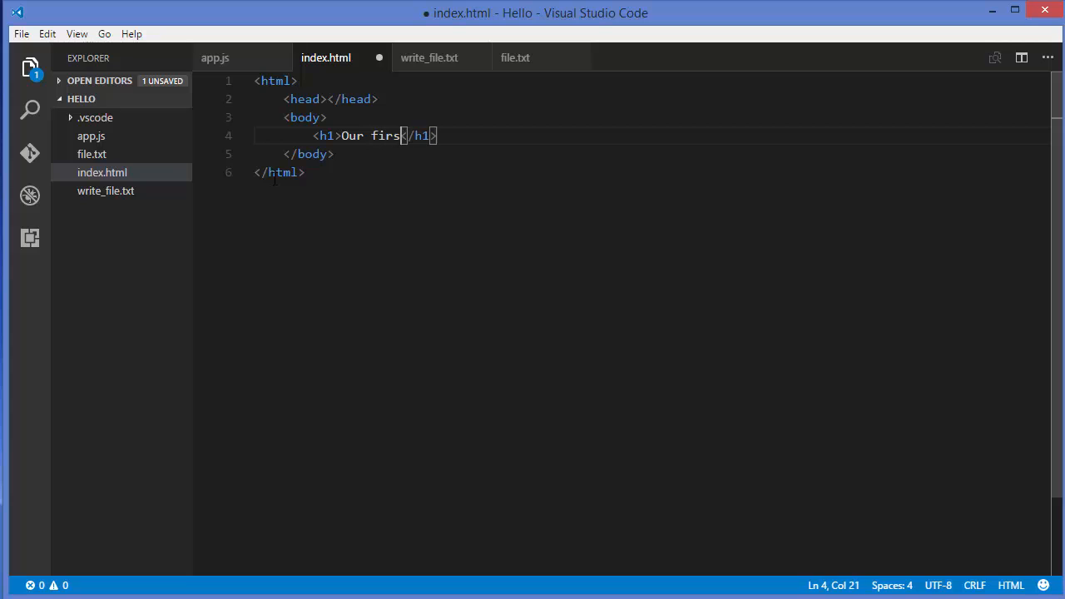
type("t node js")
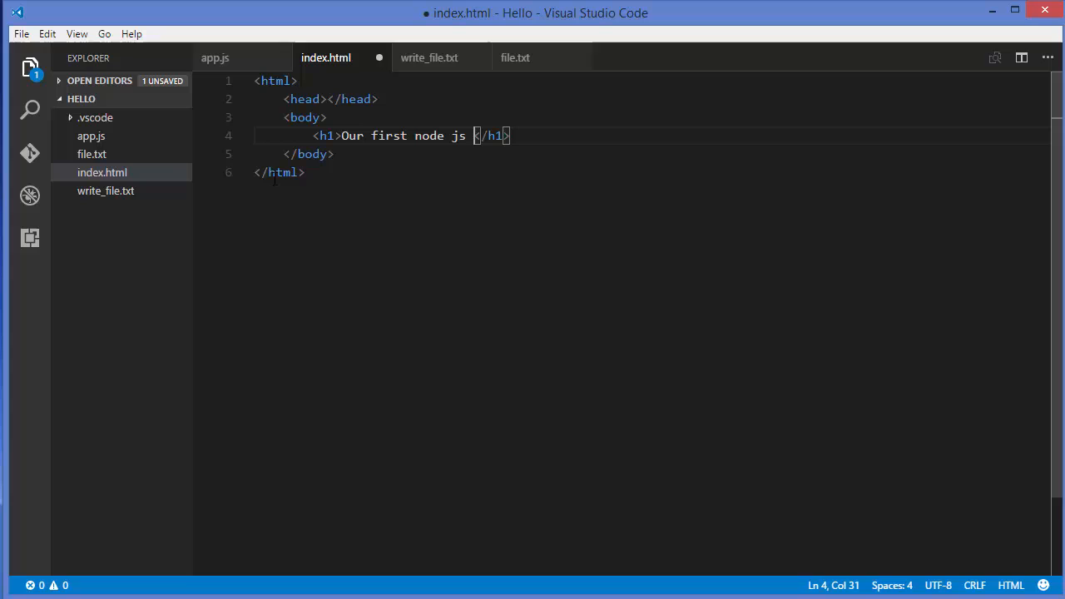
type("html")
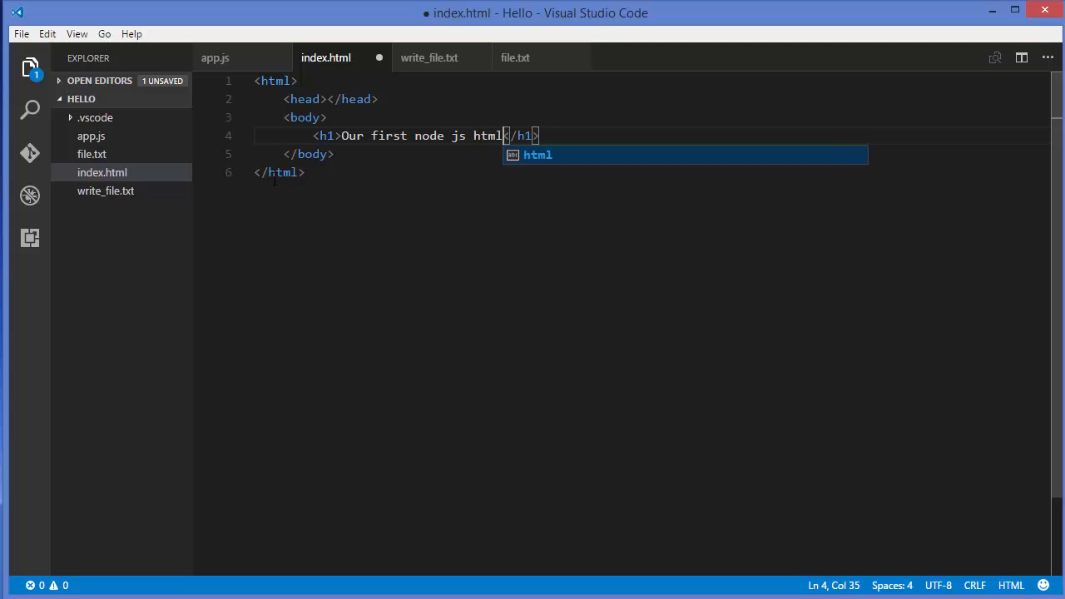
type("page")
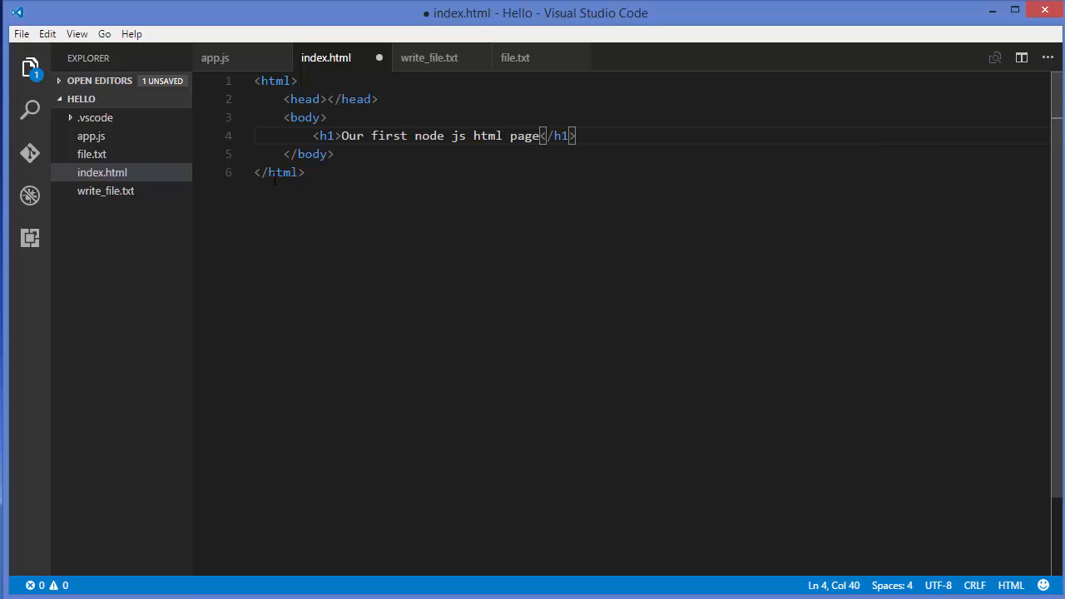
key("ctrl+s")
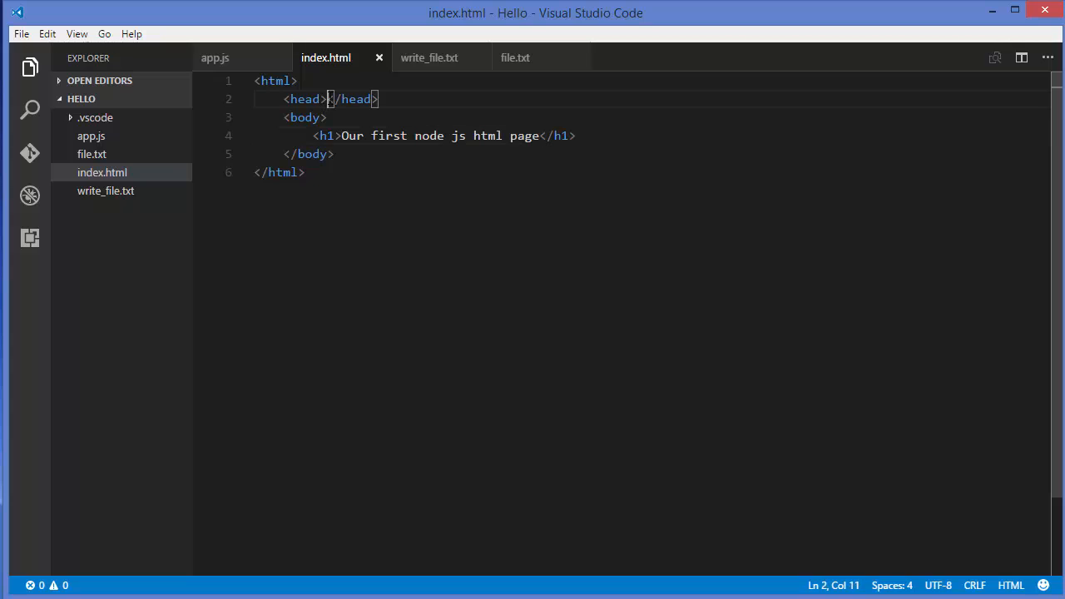
Add an empty <style> block inside the head element
key("Return")
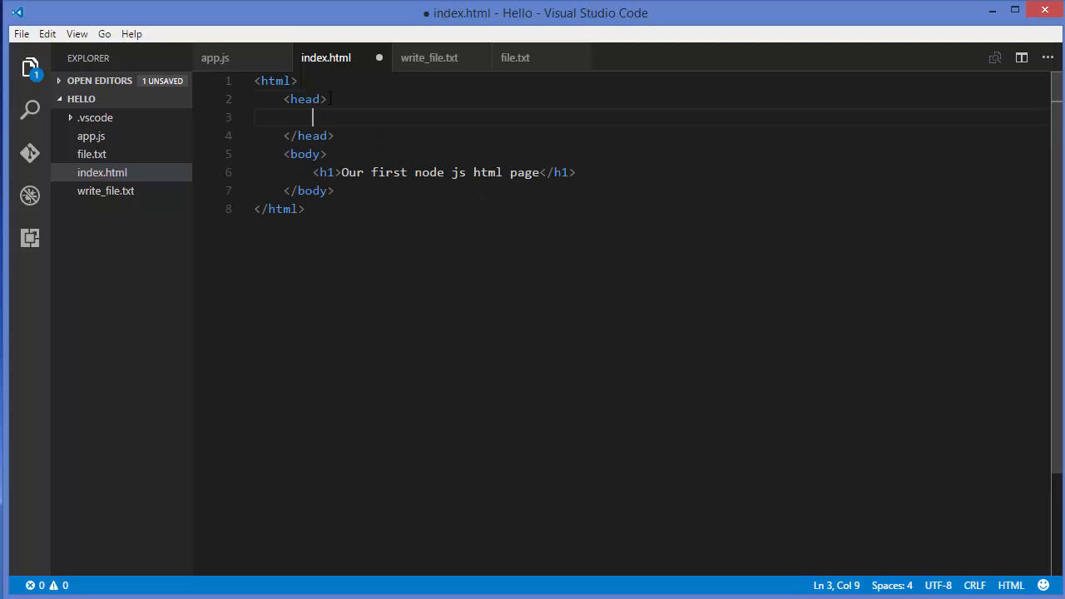
type("<")
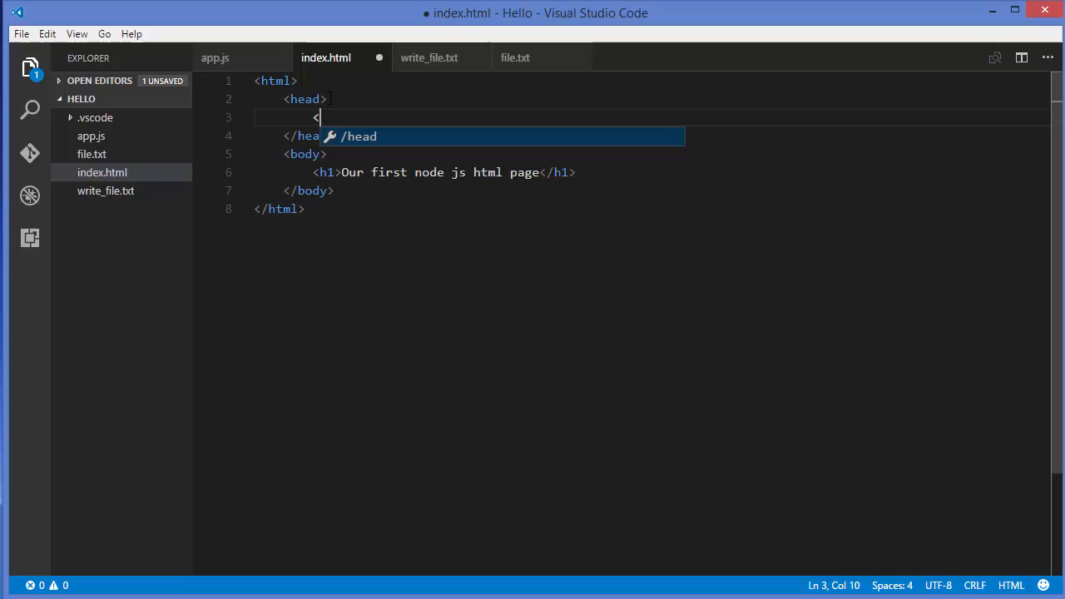
type("sy")
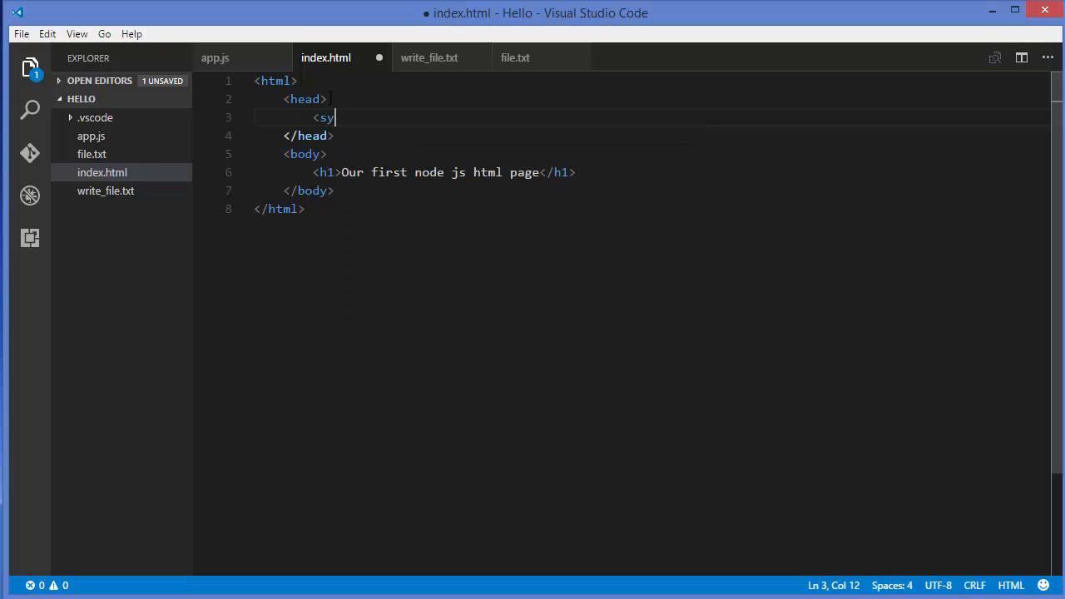
key("Backspace")
type("tyle")
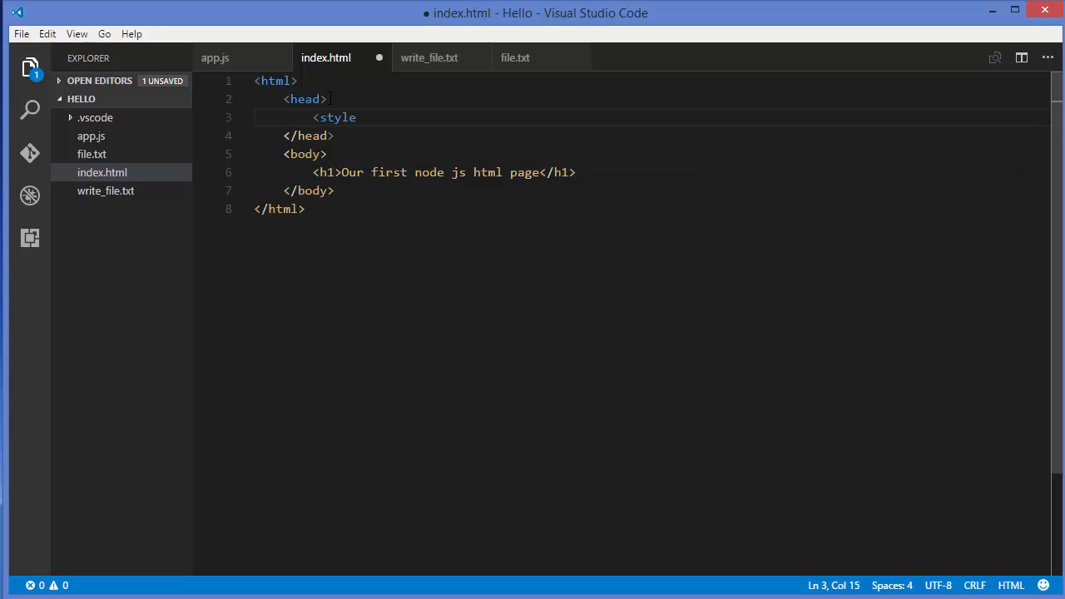
type("></style>")
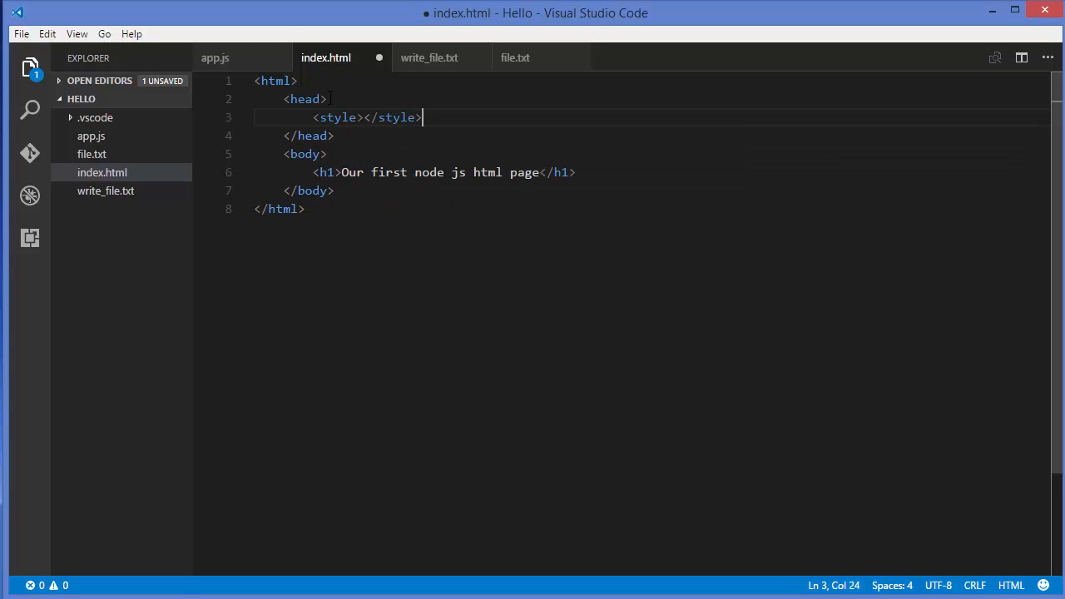
left_click(364, 117)
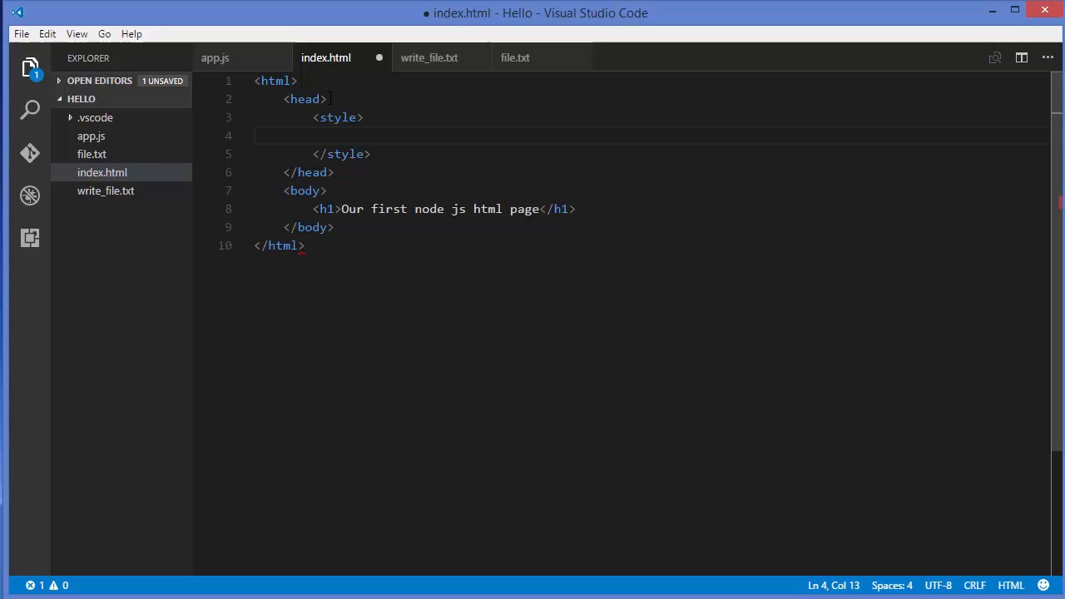
Write a body { background-color: limegreen } rule in the style block and save
type("by")
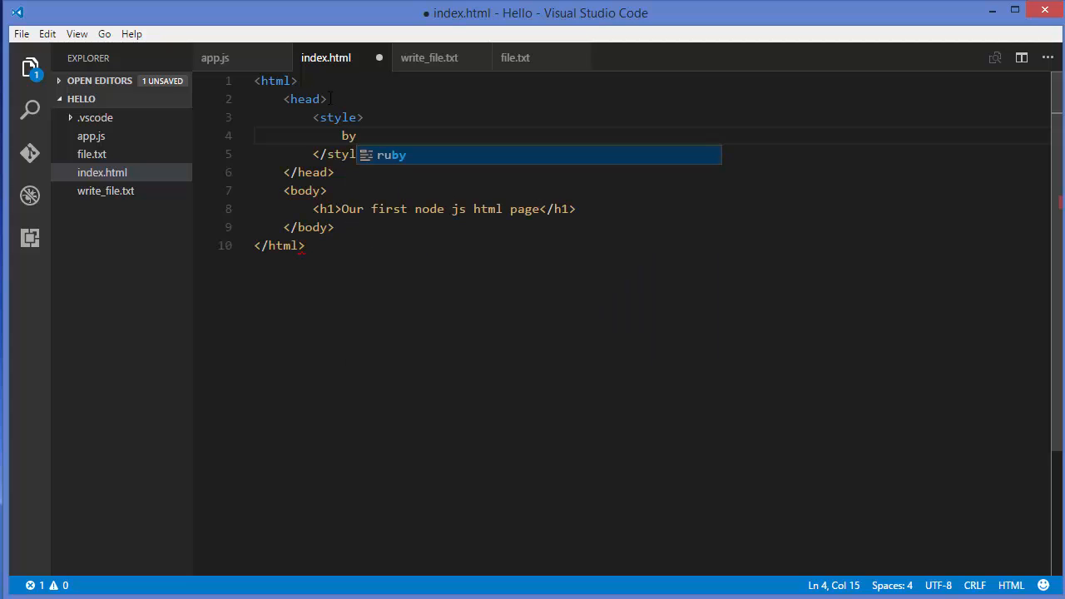
type("ody")
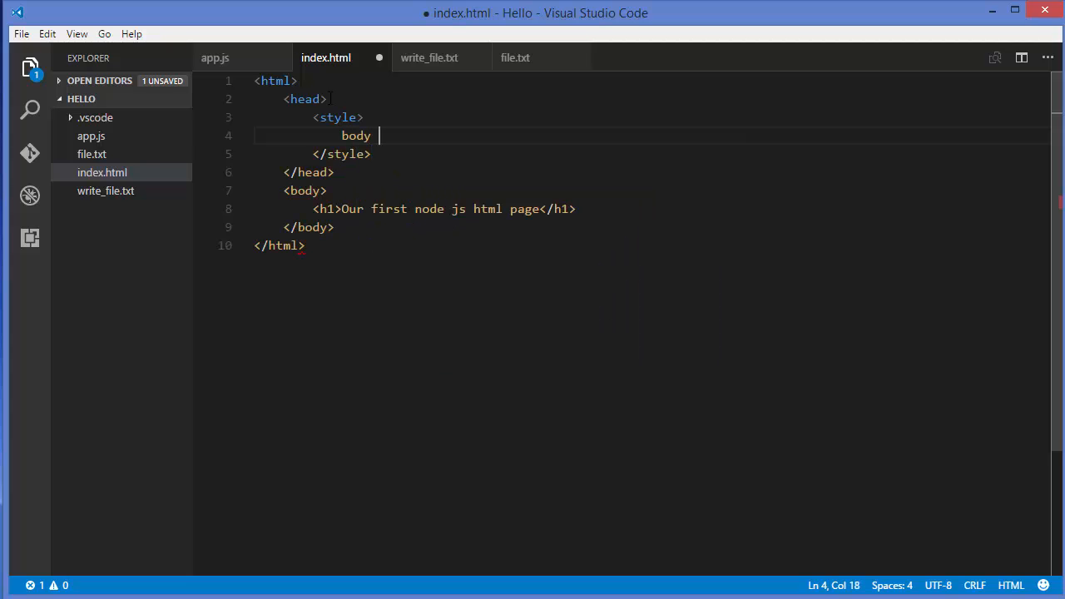
type("{")
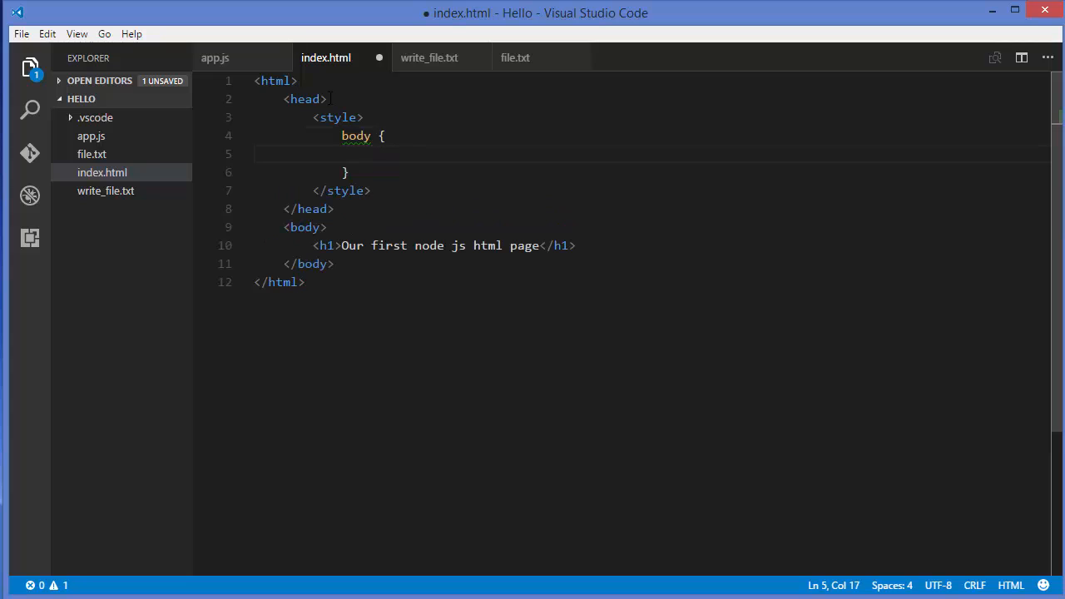
type("ba")
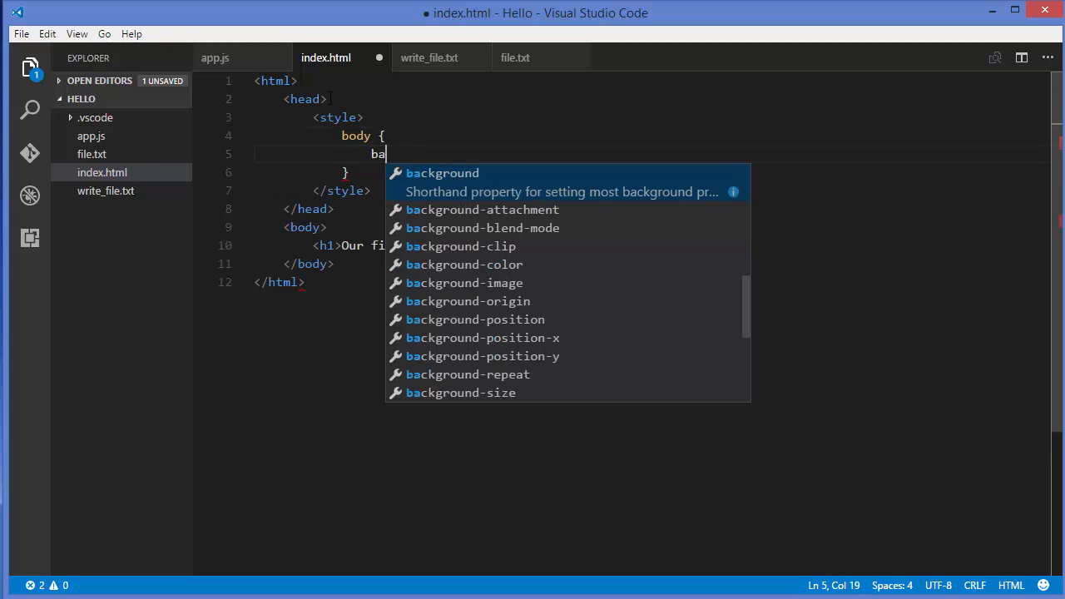
type("c")
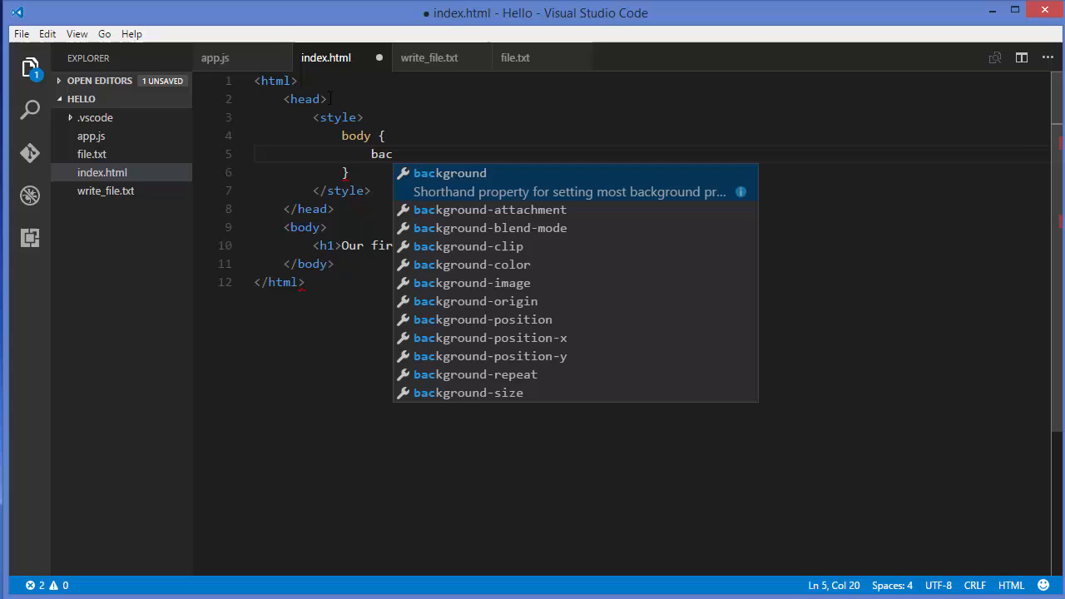
type("kground")
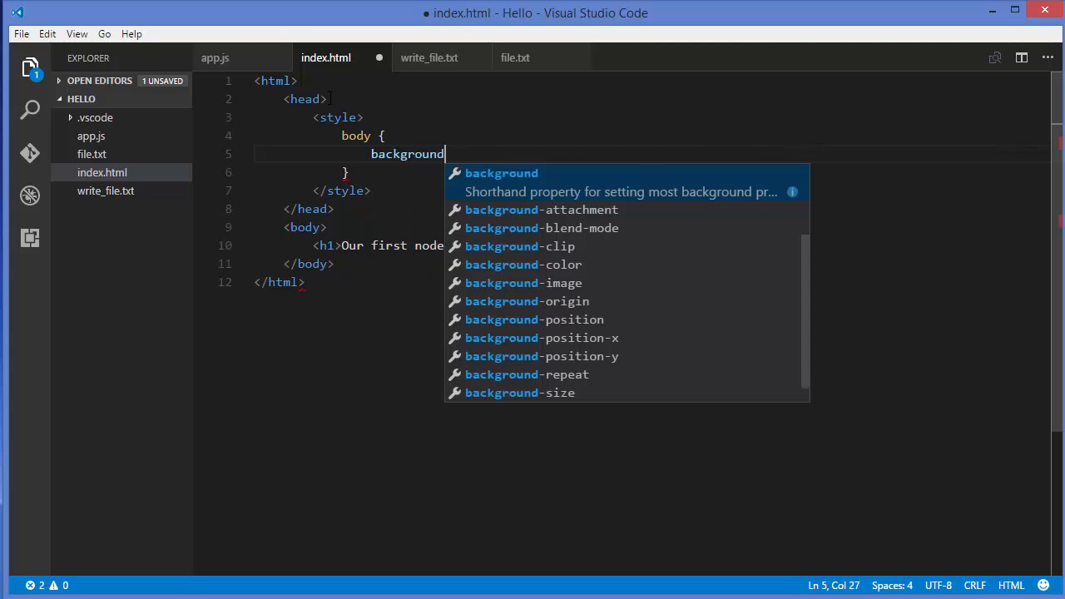
type("-color:")
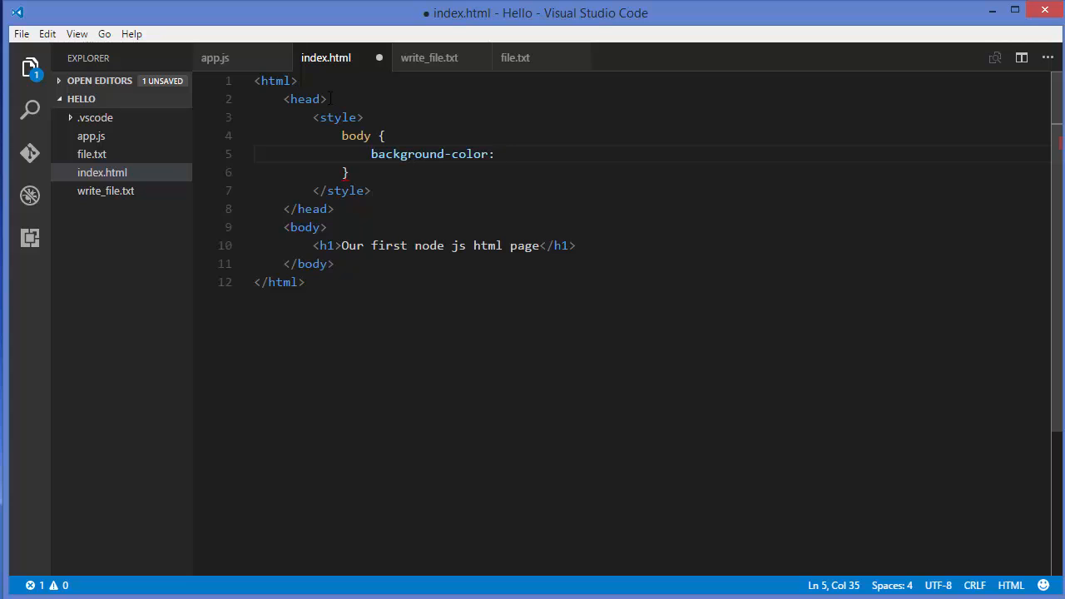
type("limegreen")
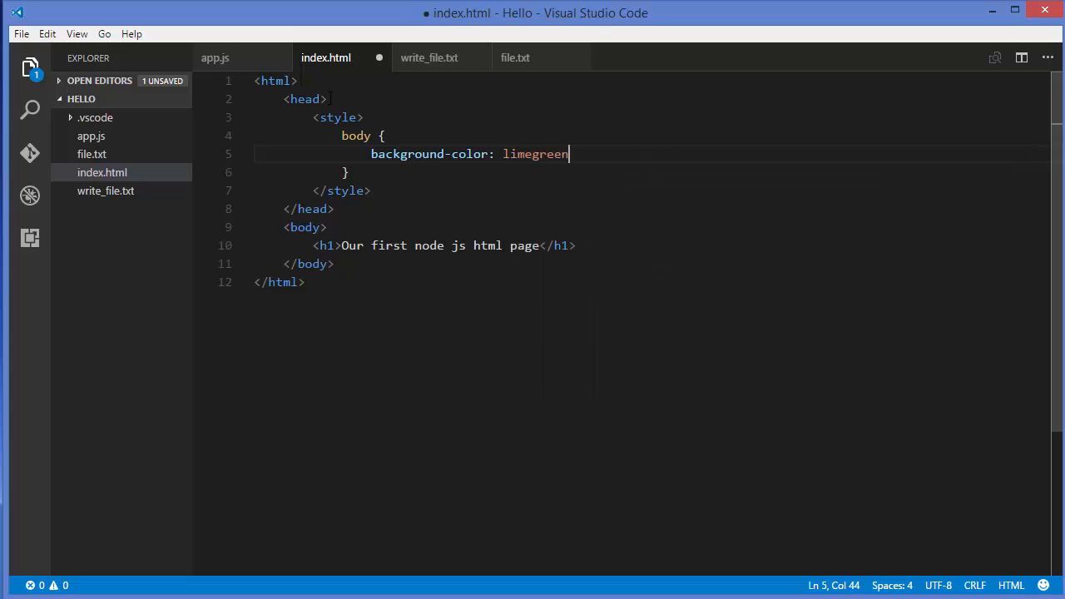
key("ctrl+s")
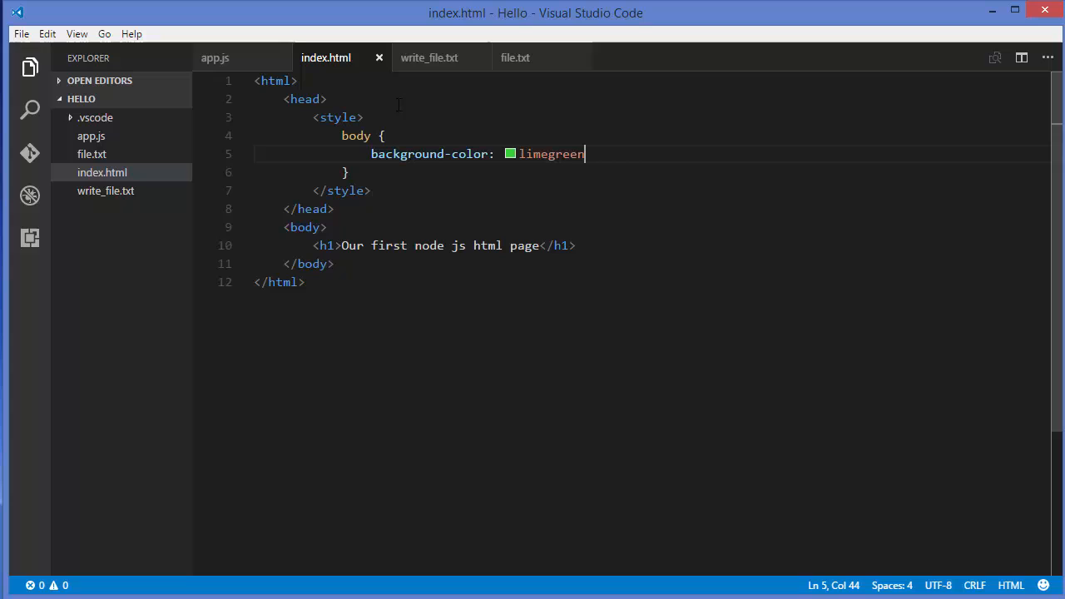
mouse_move(476, 177)
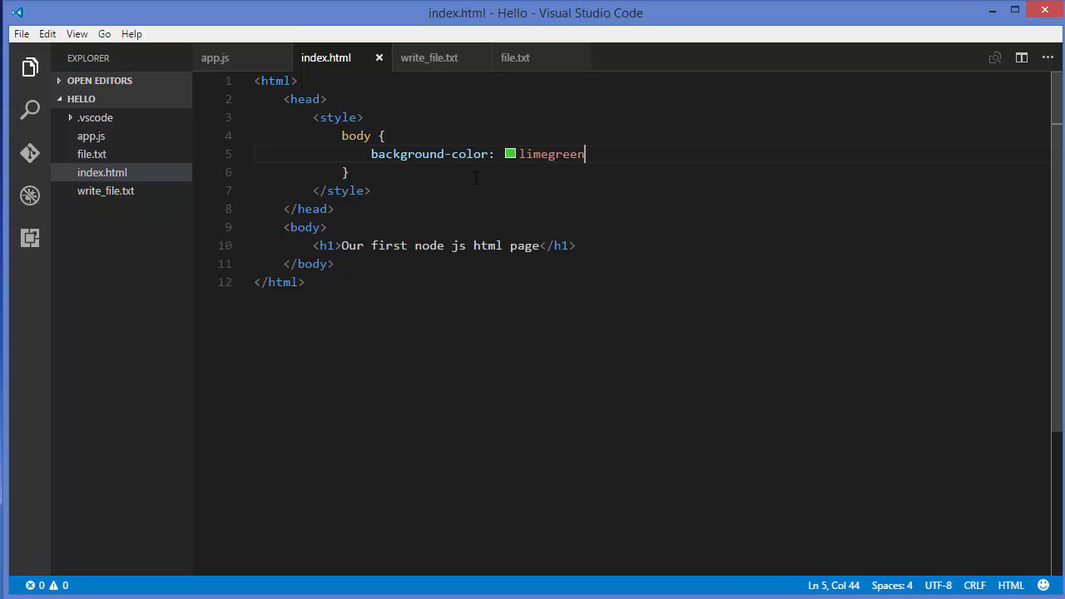
left_click_drag(585, 153, 253, 137)
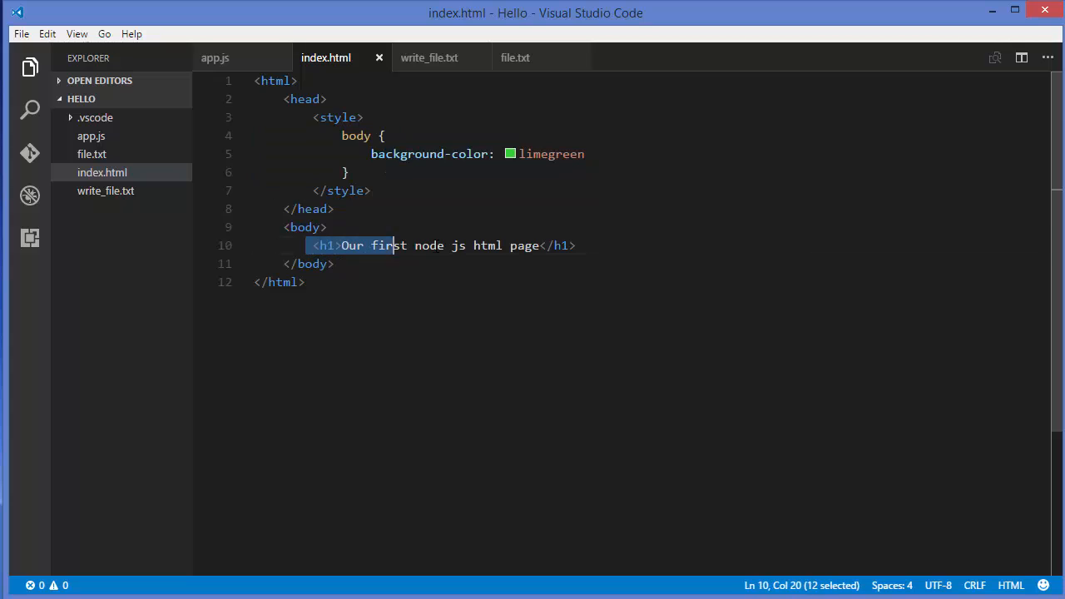
left_click_drag(396, 247, 576, 246)
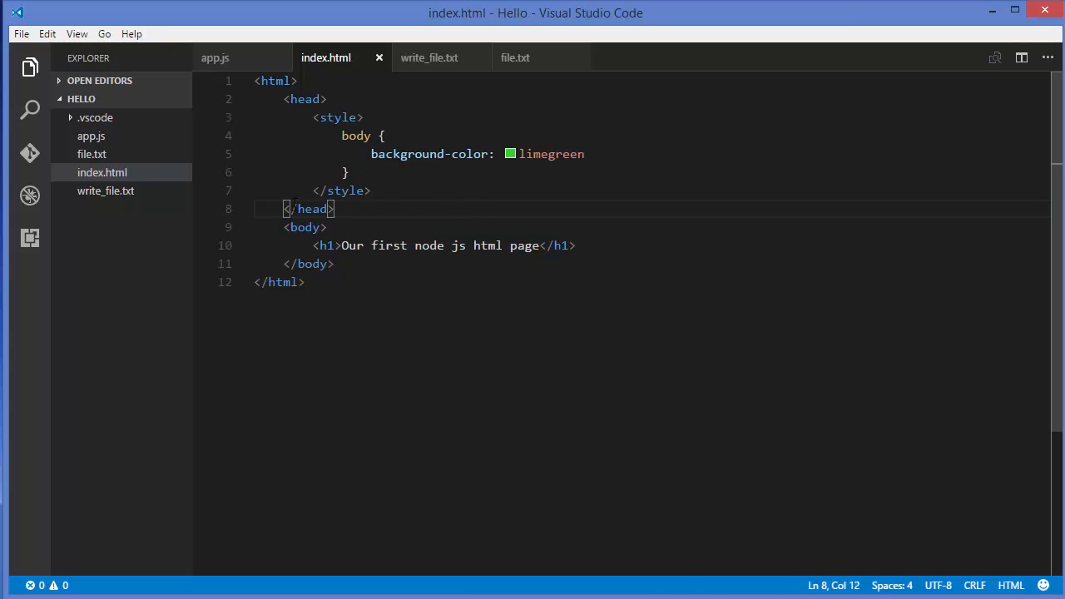
mouse_move(90, 136)
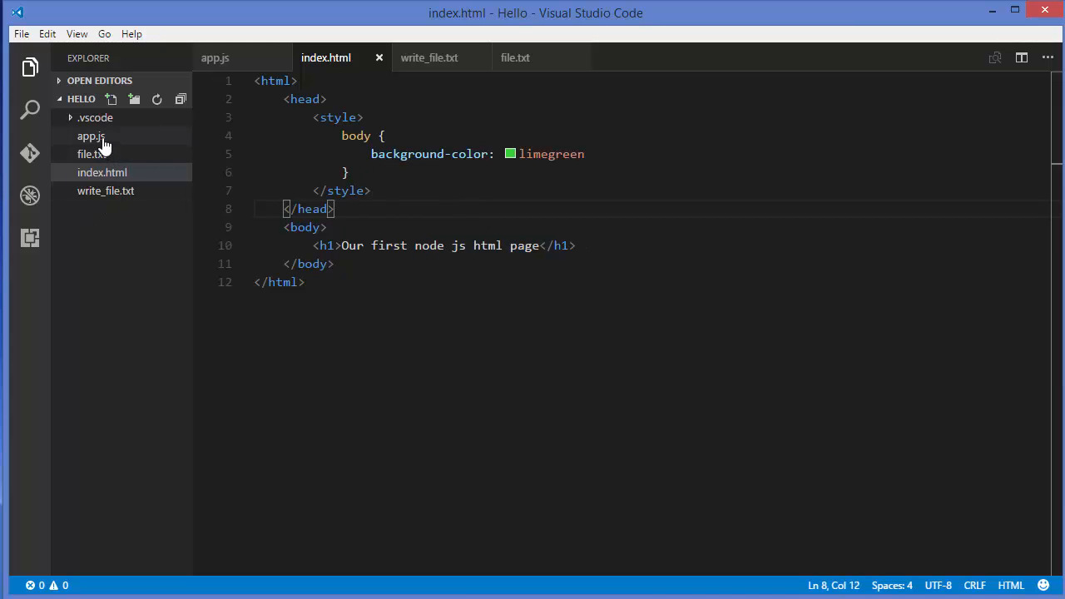
Change the createReadStream file name from file.txt to index.html and save app.js
left_click(89, 136)
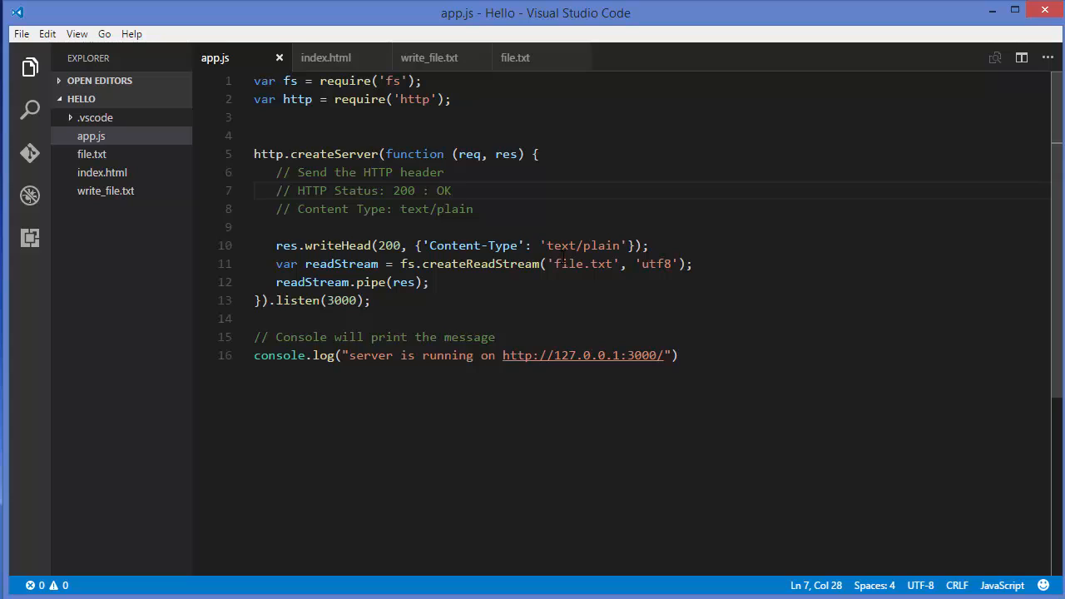
double_click(579, 262)
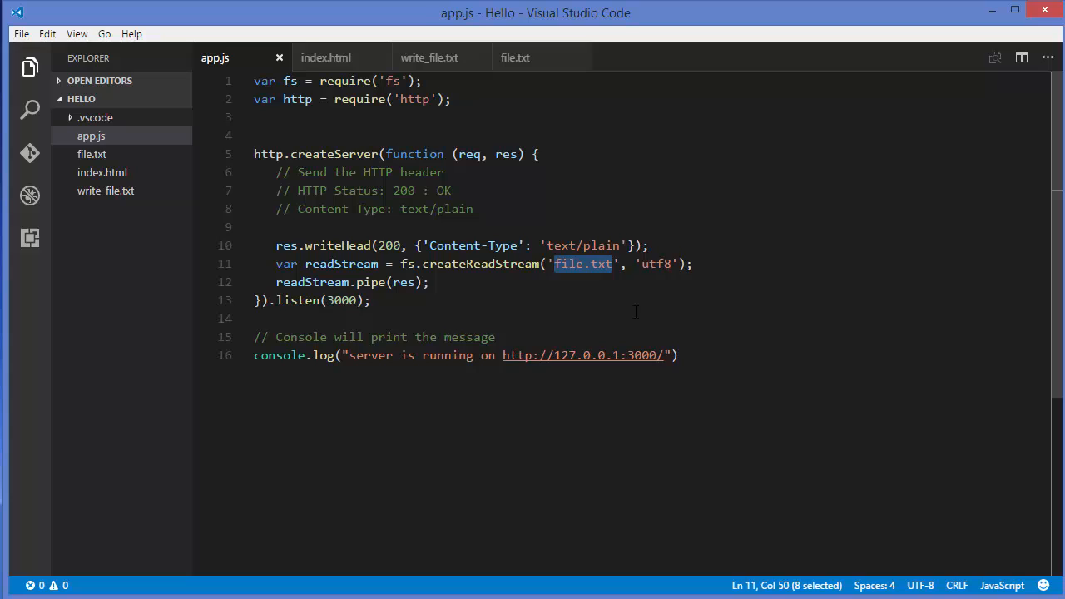
type("index")
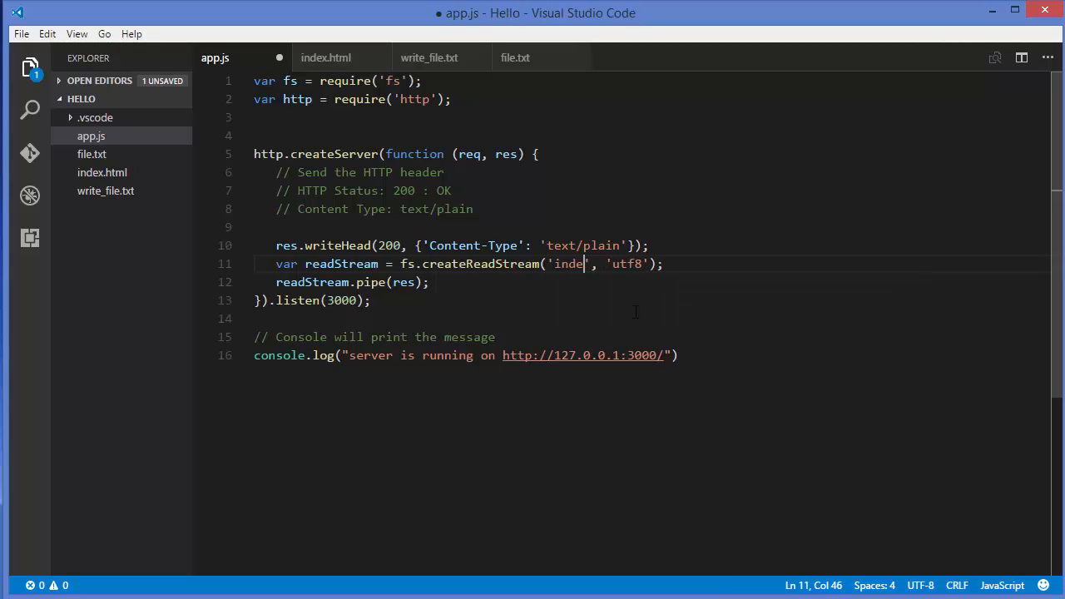
type("x.")
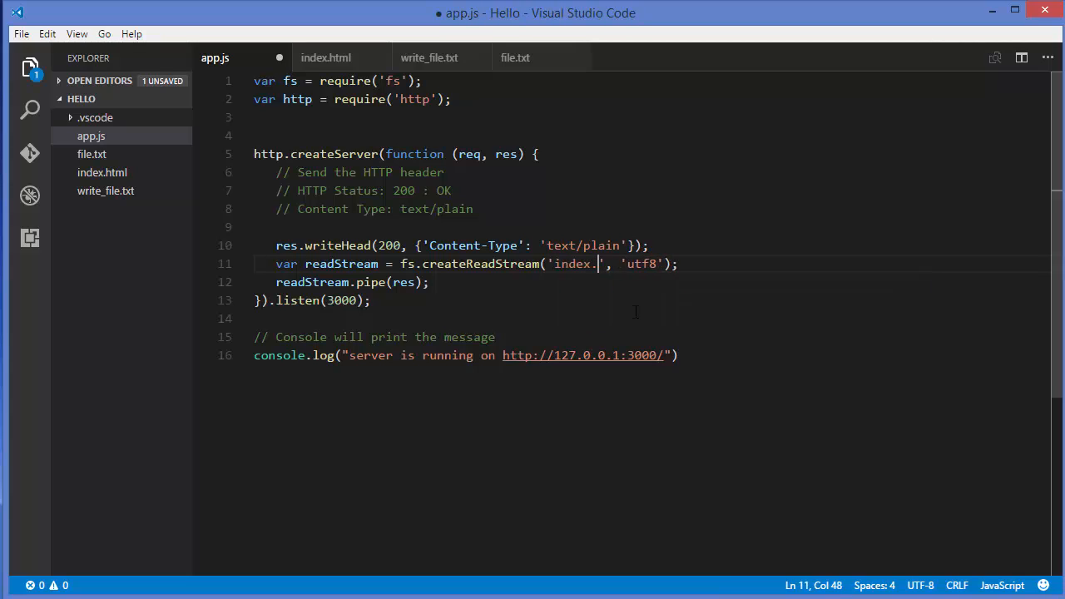
type("html")
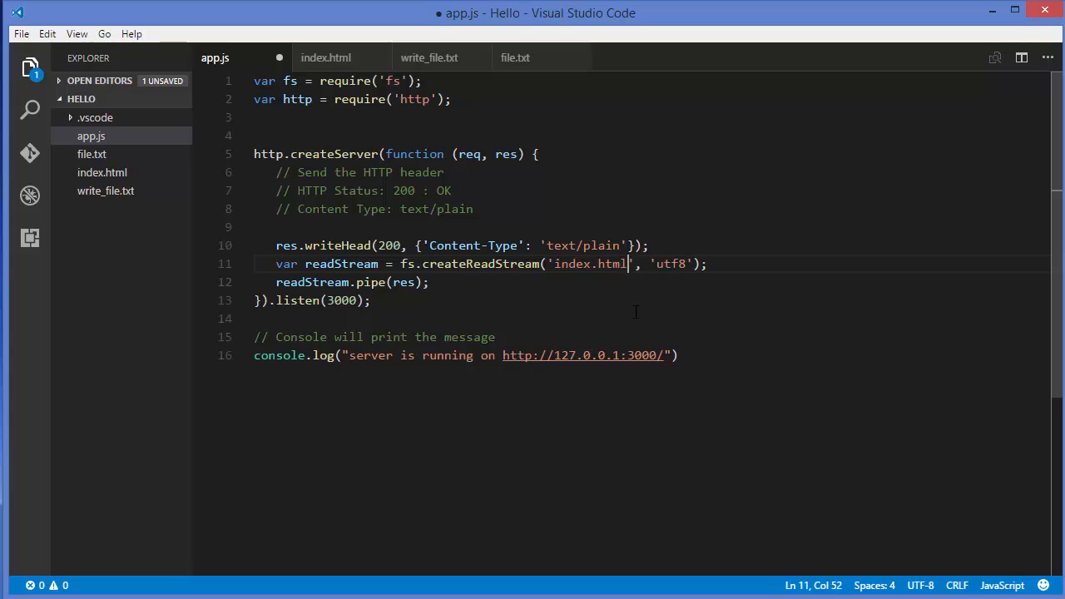
key("ctrl+s")
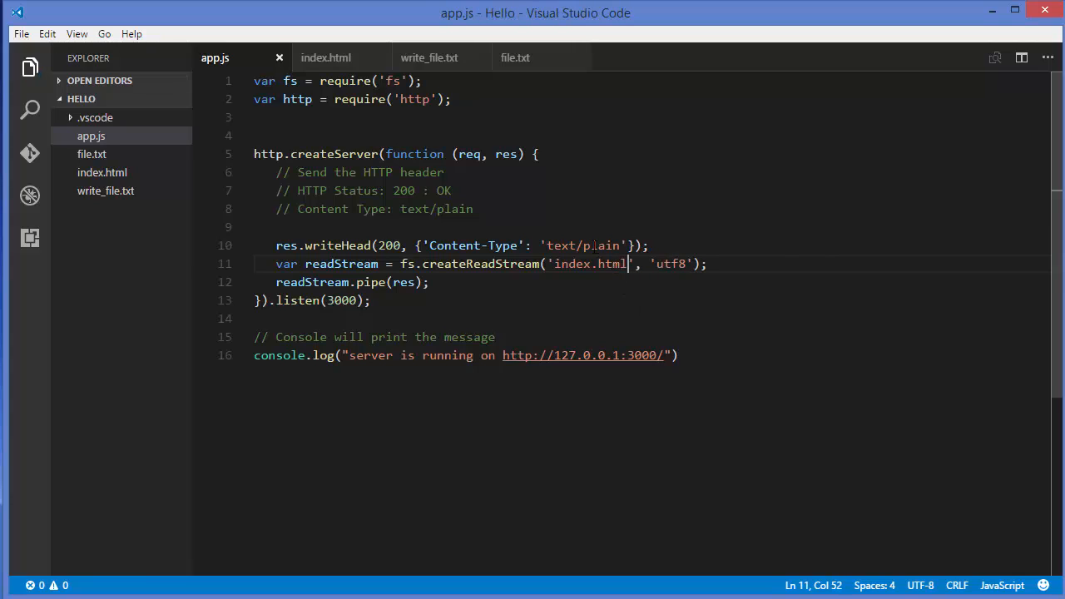
Change the writeHead content type from text/plain to text/html and save
double_click(602, 247)
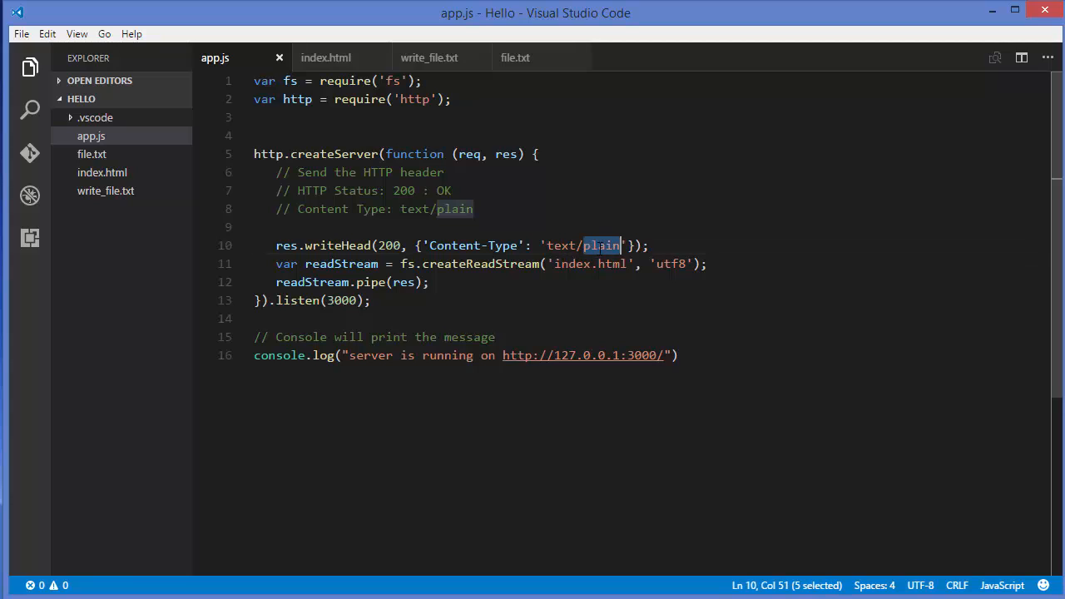
key("Delete")
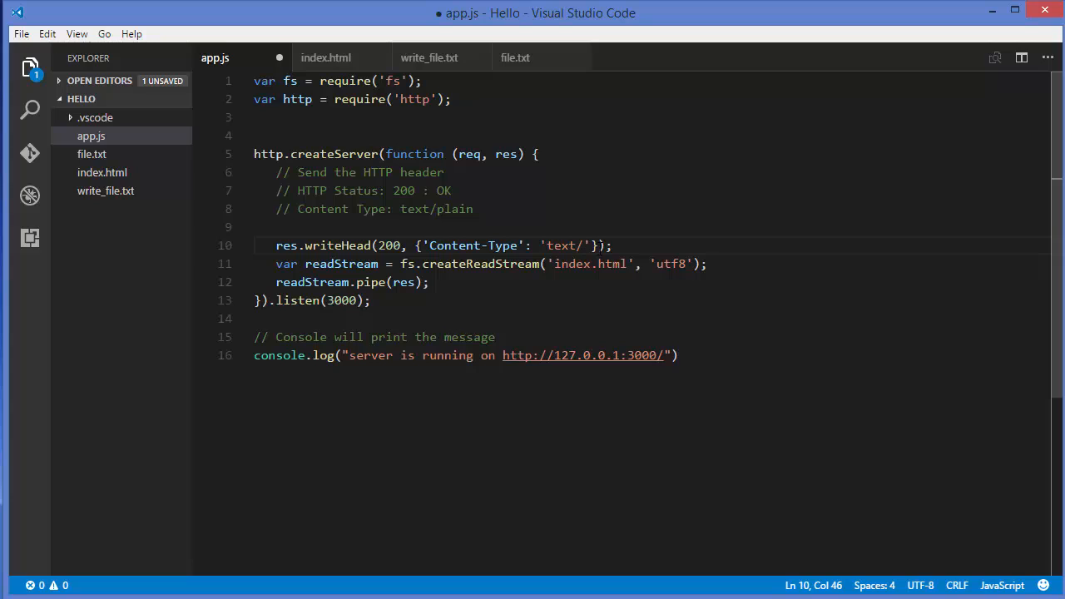
type("html")
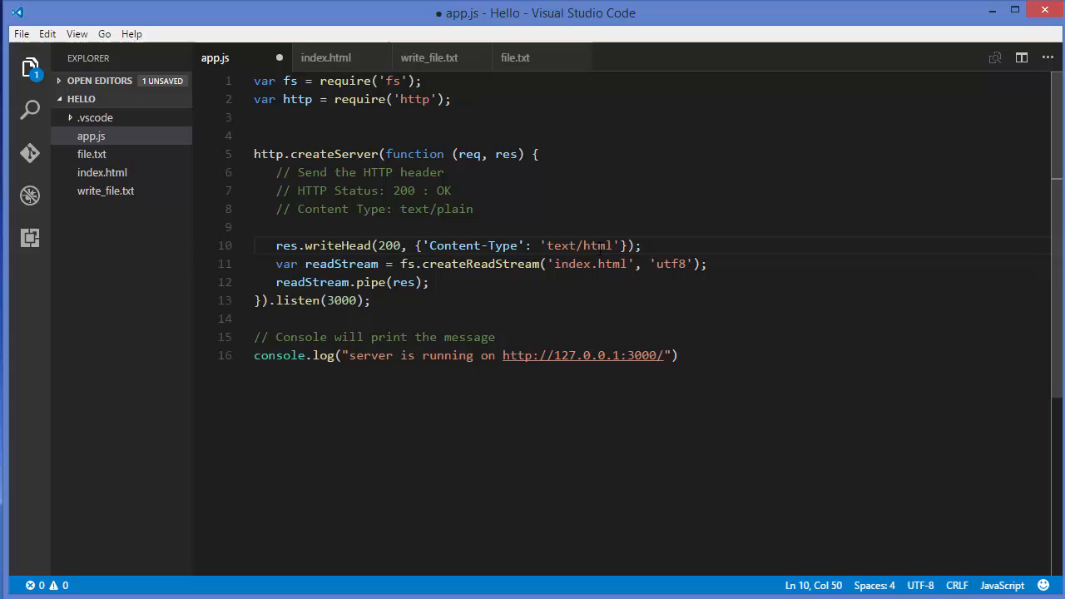
key("ctrl+s")
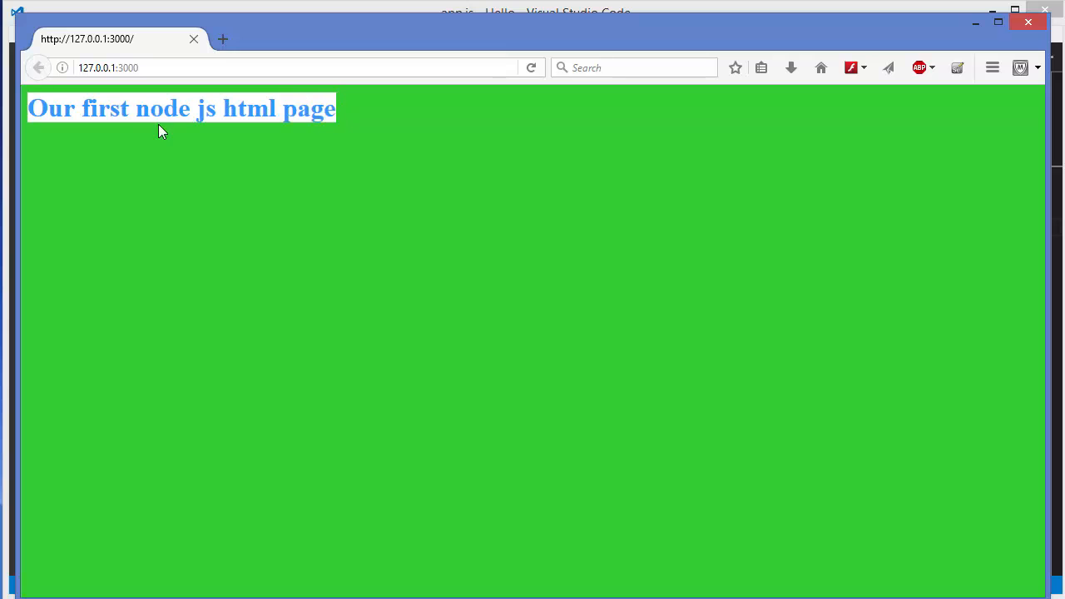
mouse_move(224, 86)
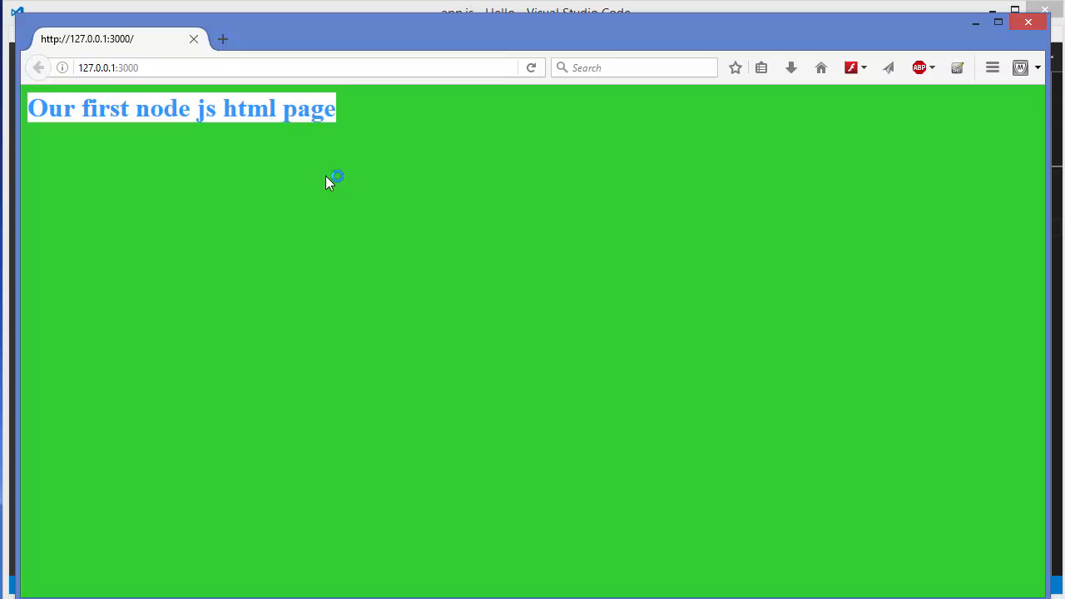
mouse_move(608, 149)
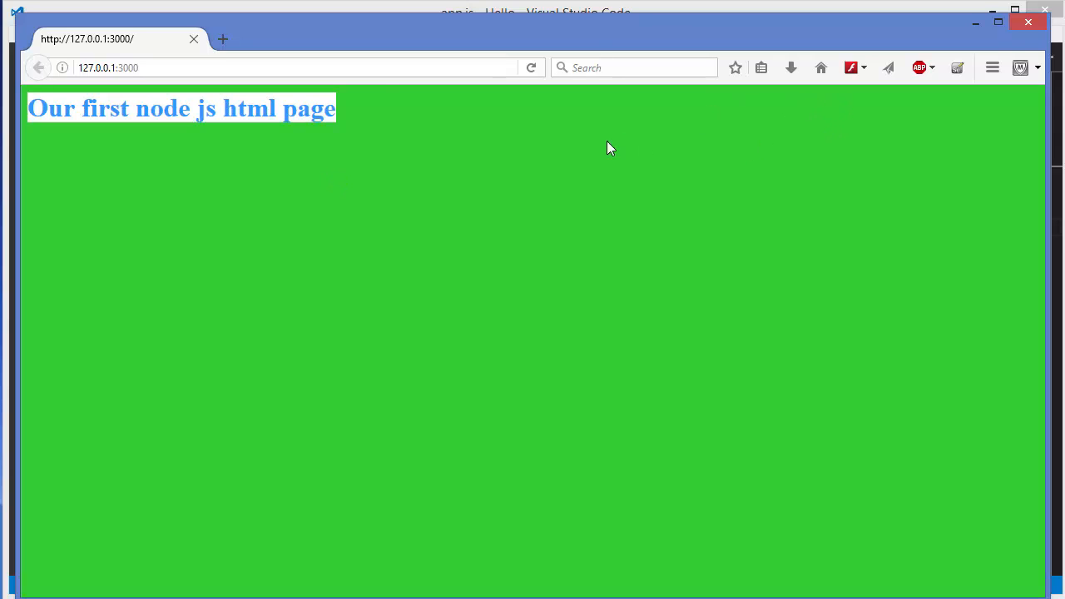
mouse_move(912, 70)
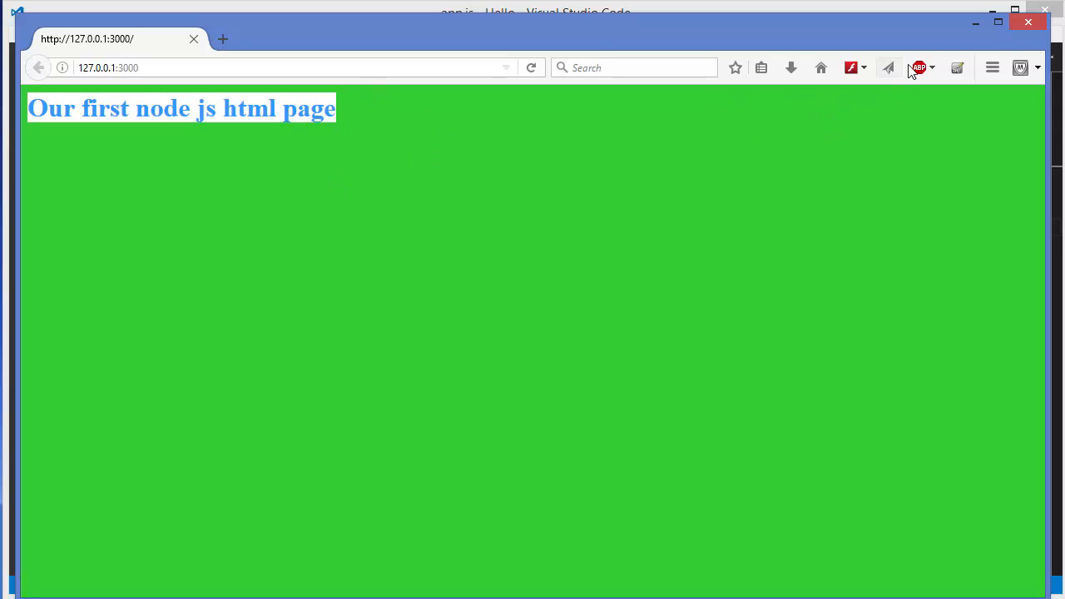
mouse_move(975, 23)
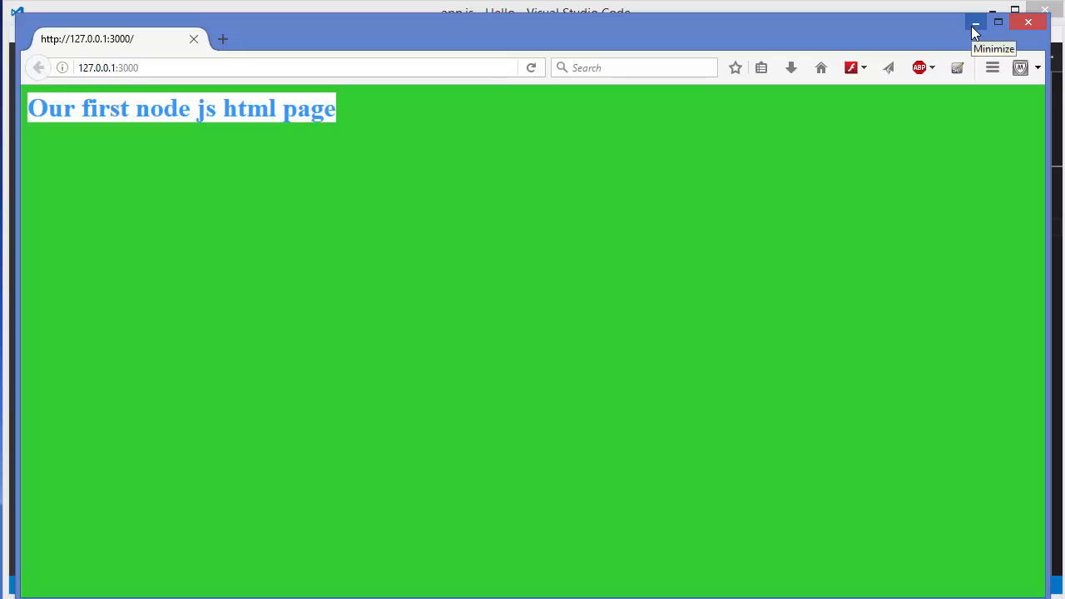
mouse_move(828, 56)
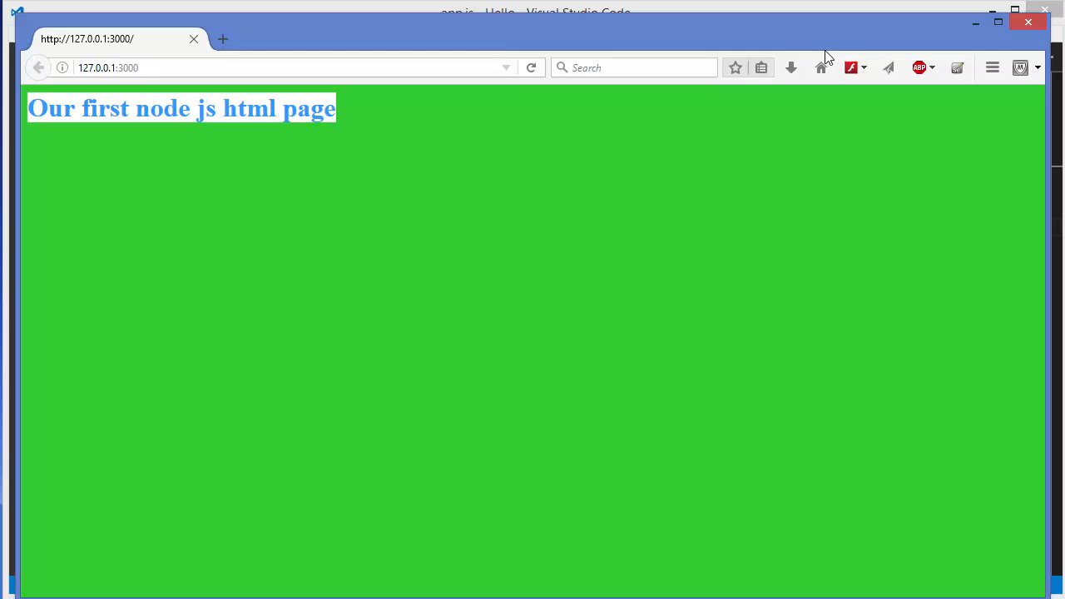
mouse_move(370, 100)
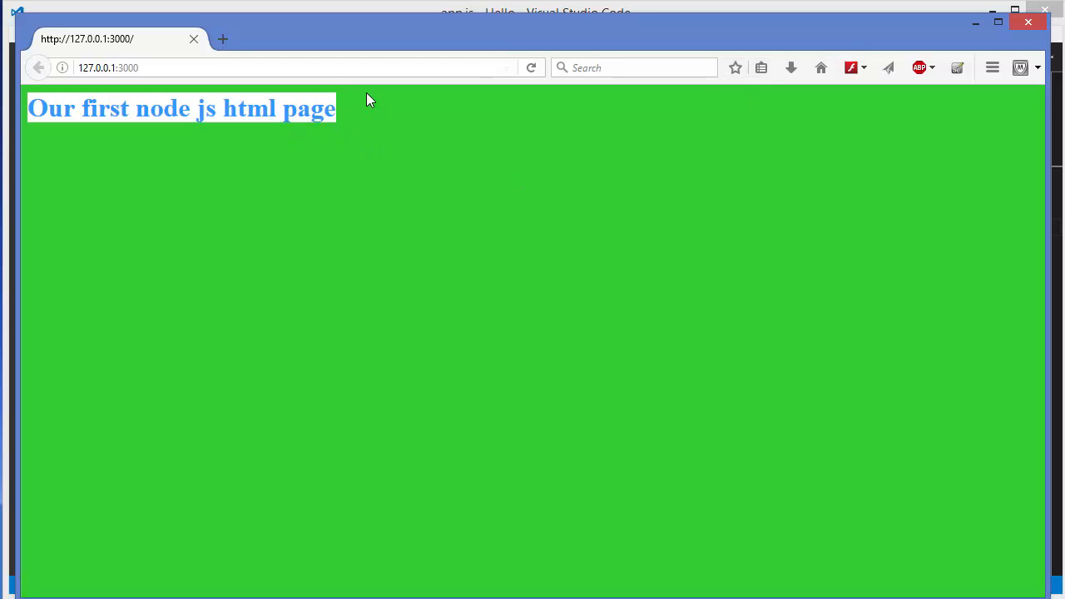
mouse_move(327, 140)
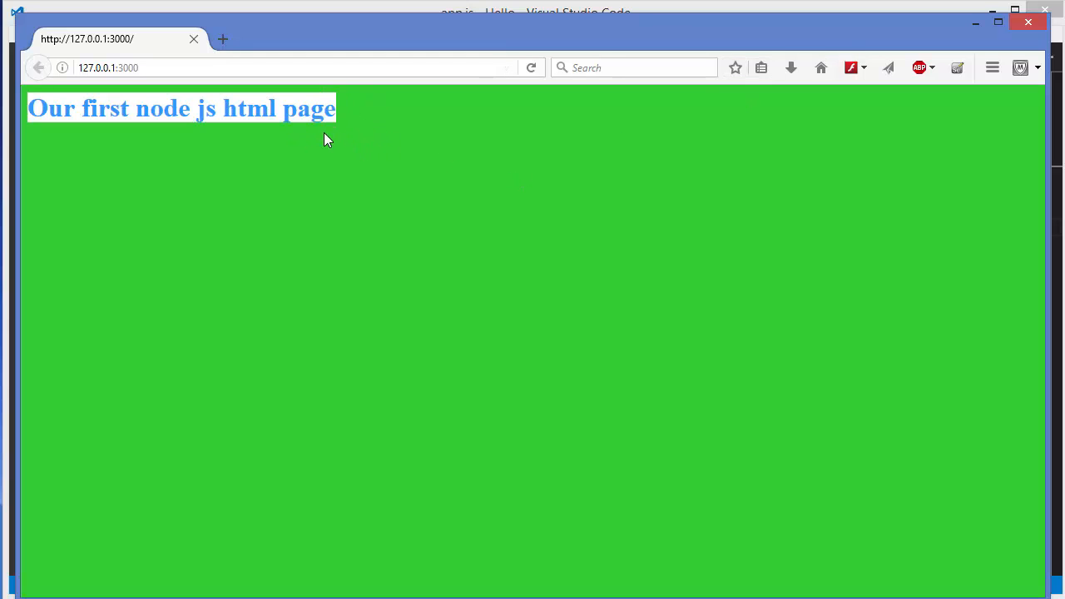
mouse_move(446, 199)
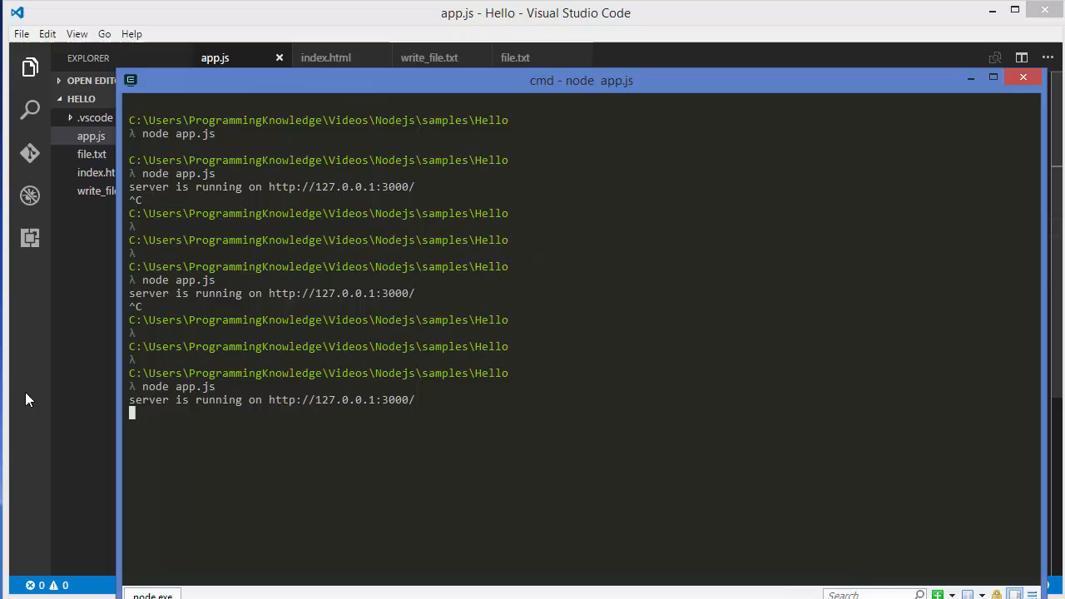
Bring the app.js editor back to the front after confirming the server is running
left_click(1021, 77)
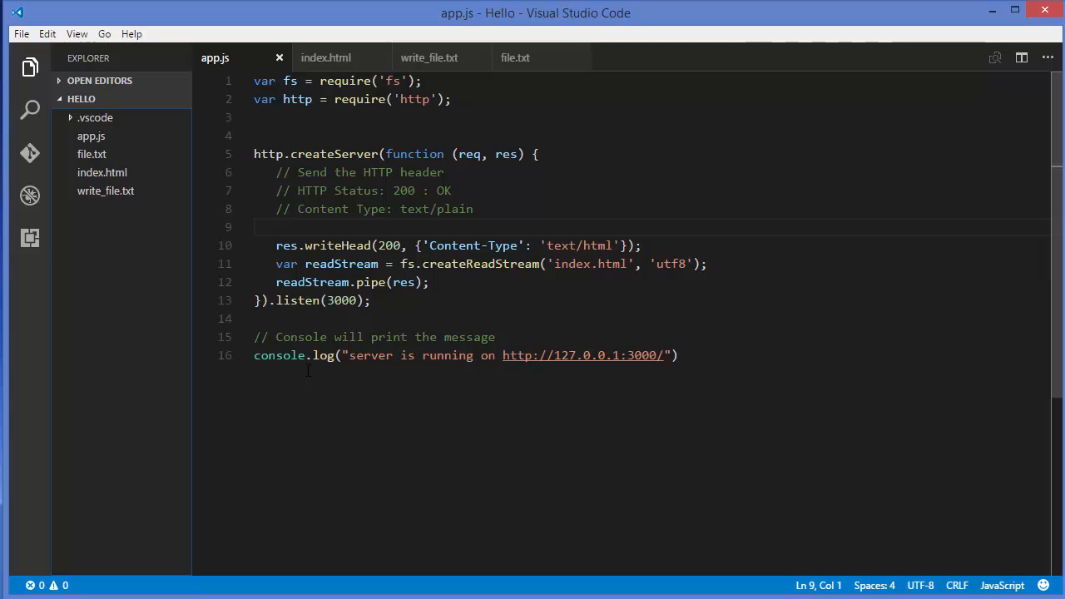
mouse_move(316, 381)
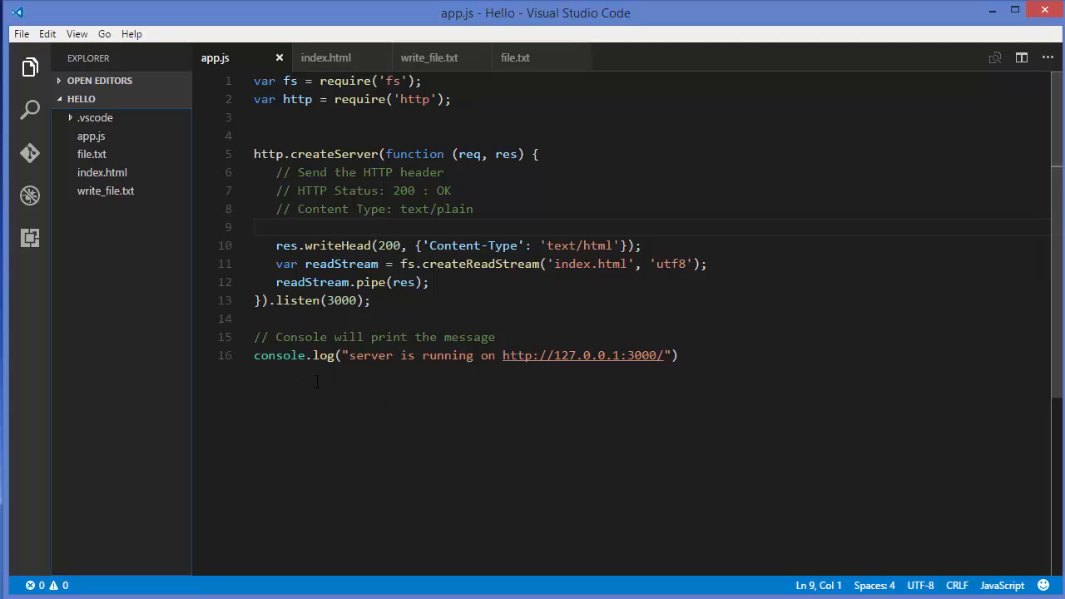
mouse_move(450, 314)
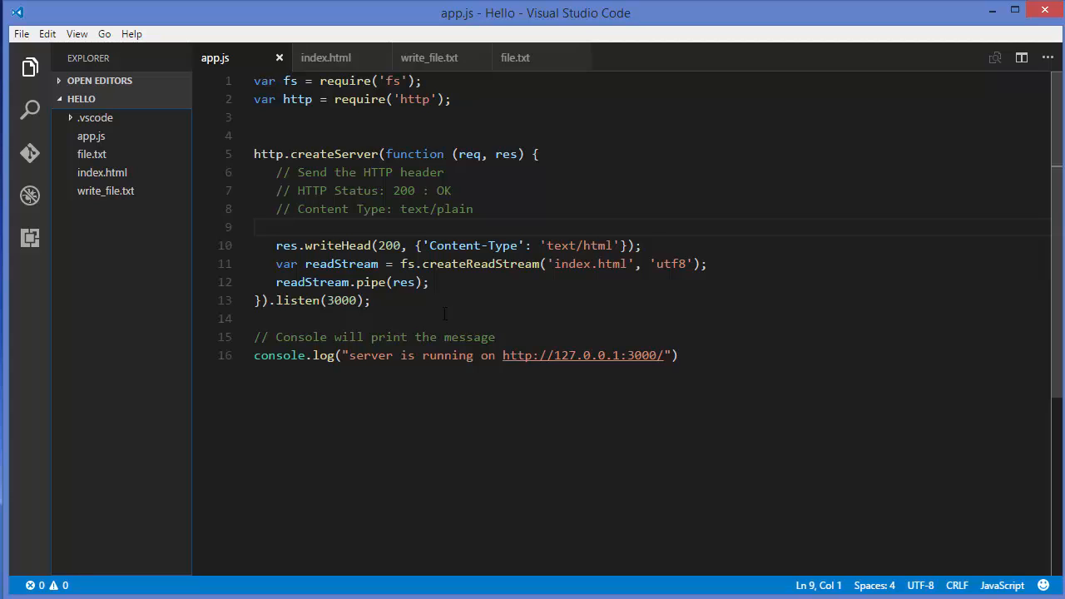
mouse_move(479, 319)
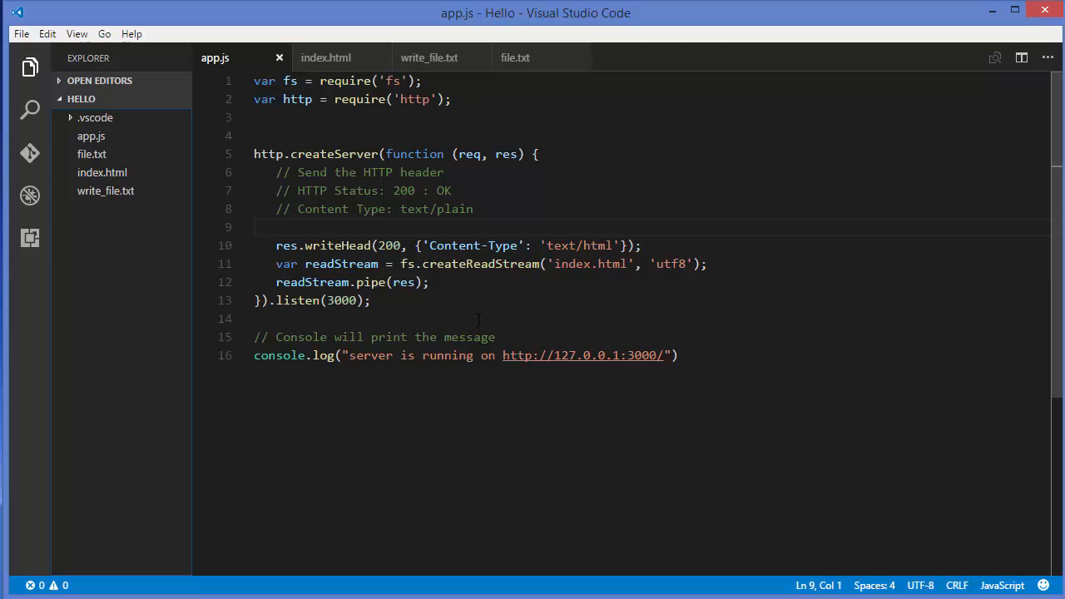